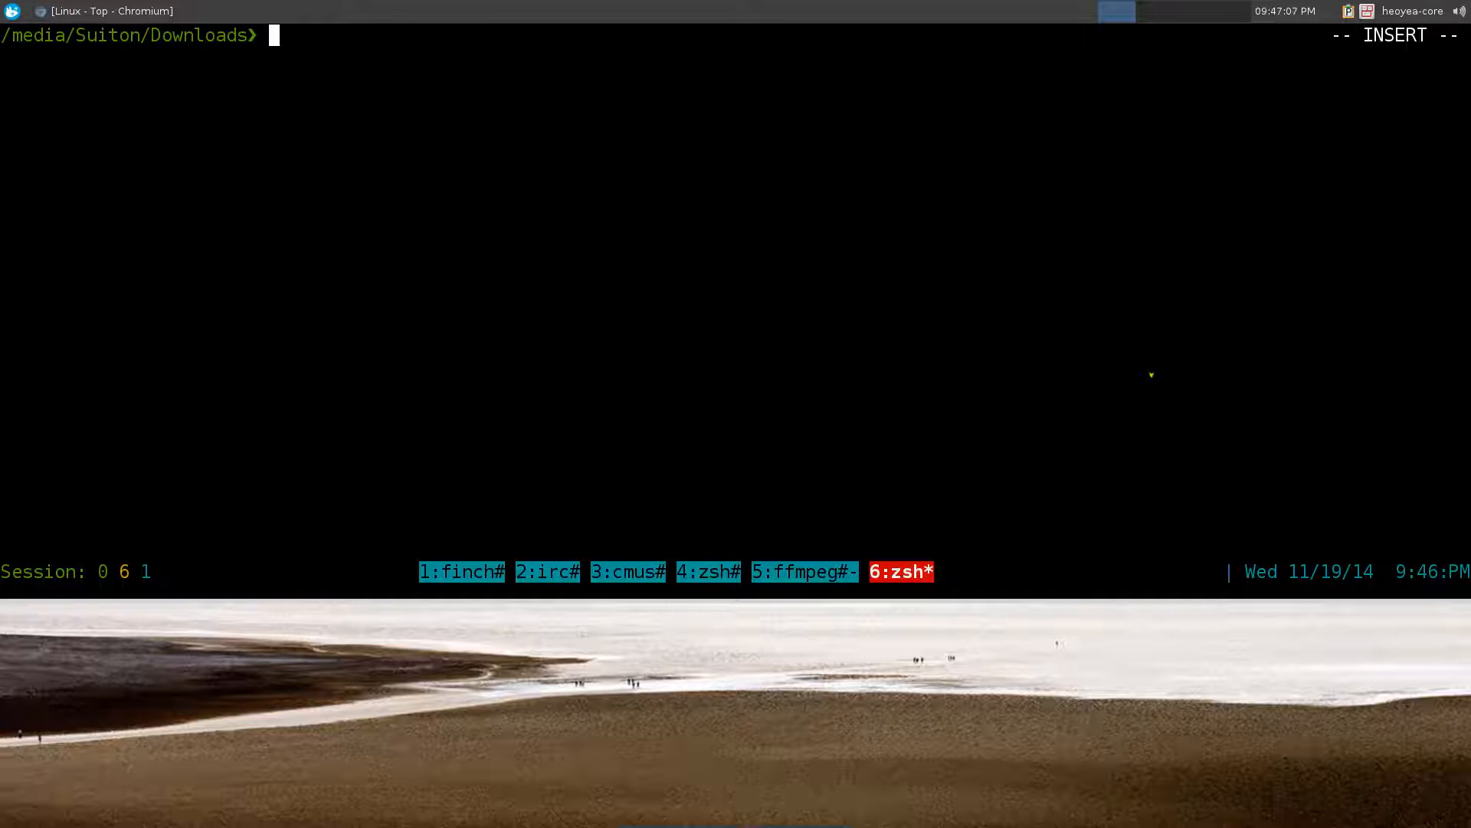
# Launch tarman in Downloads, browse the file list, and show the key bindings help
pyautogui.write('ta')
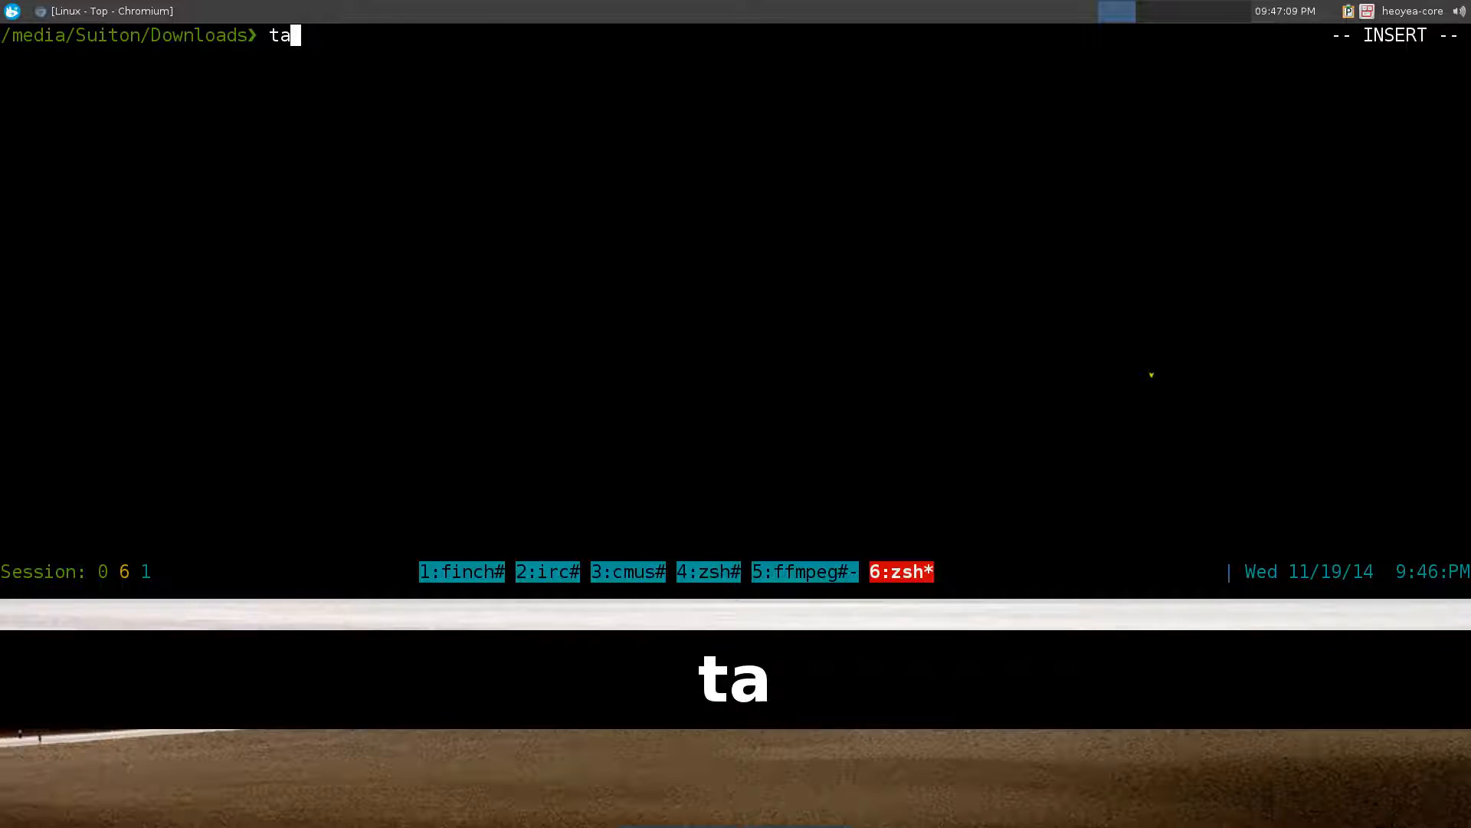
pyautogui.write('rman')
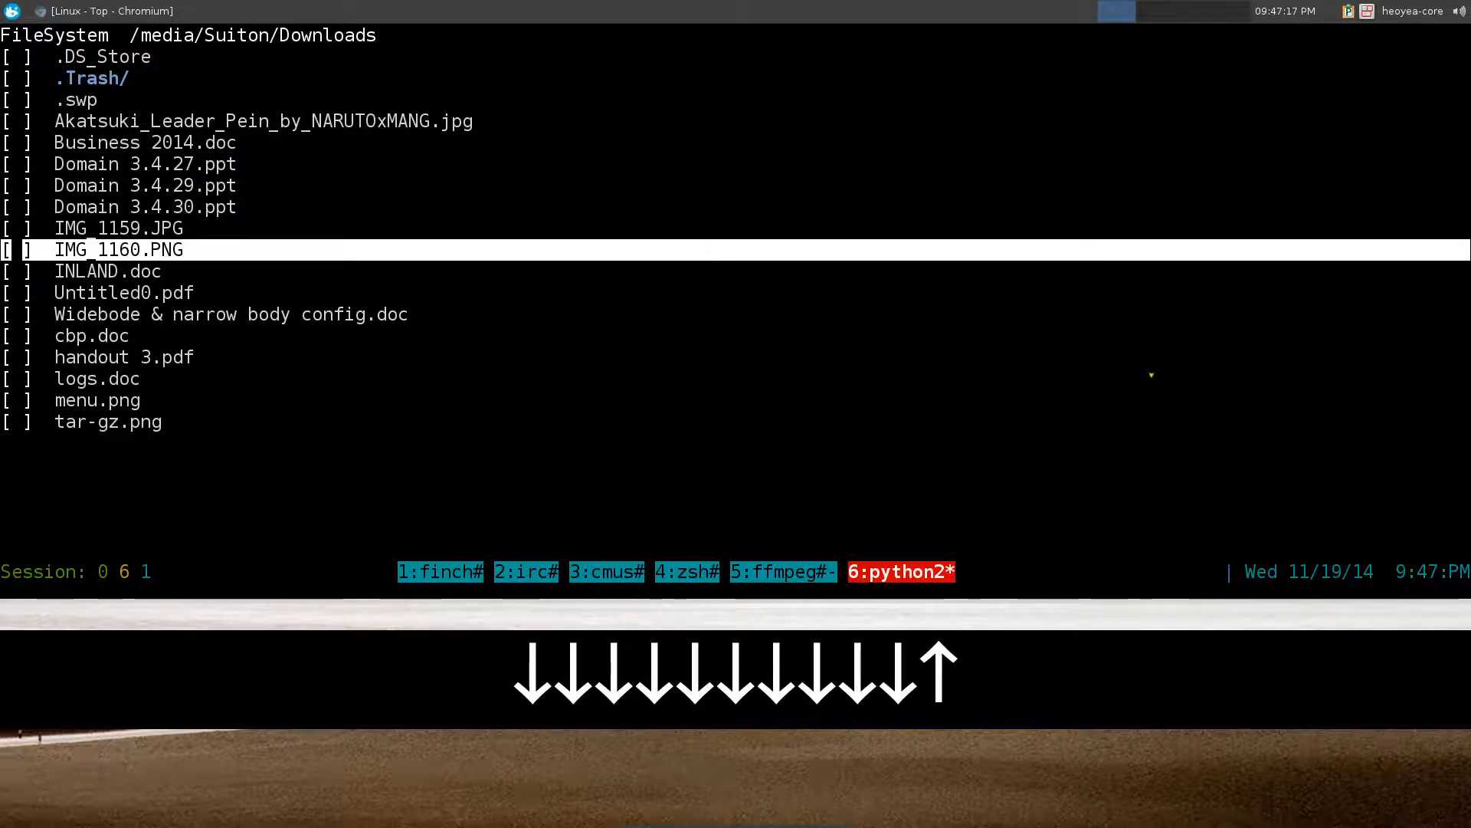
pyautogui.press('Down')
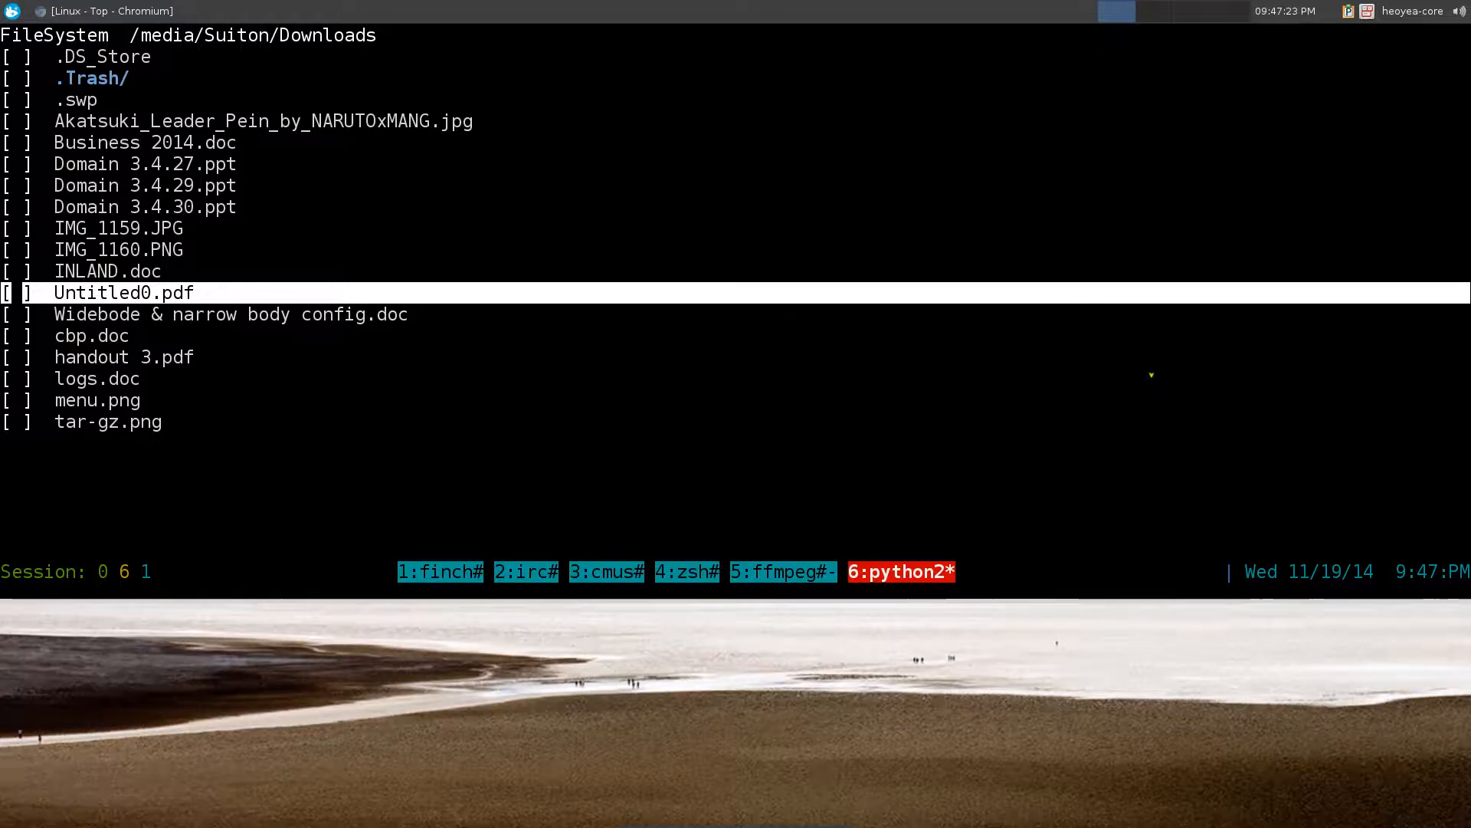
pyautogui.press('h')
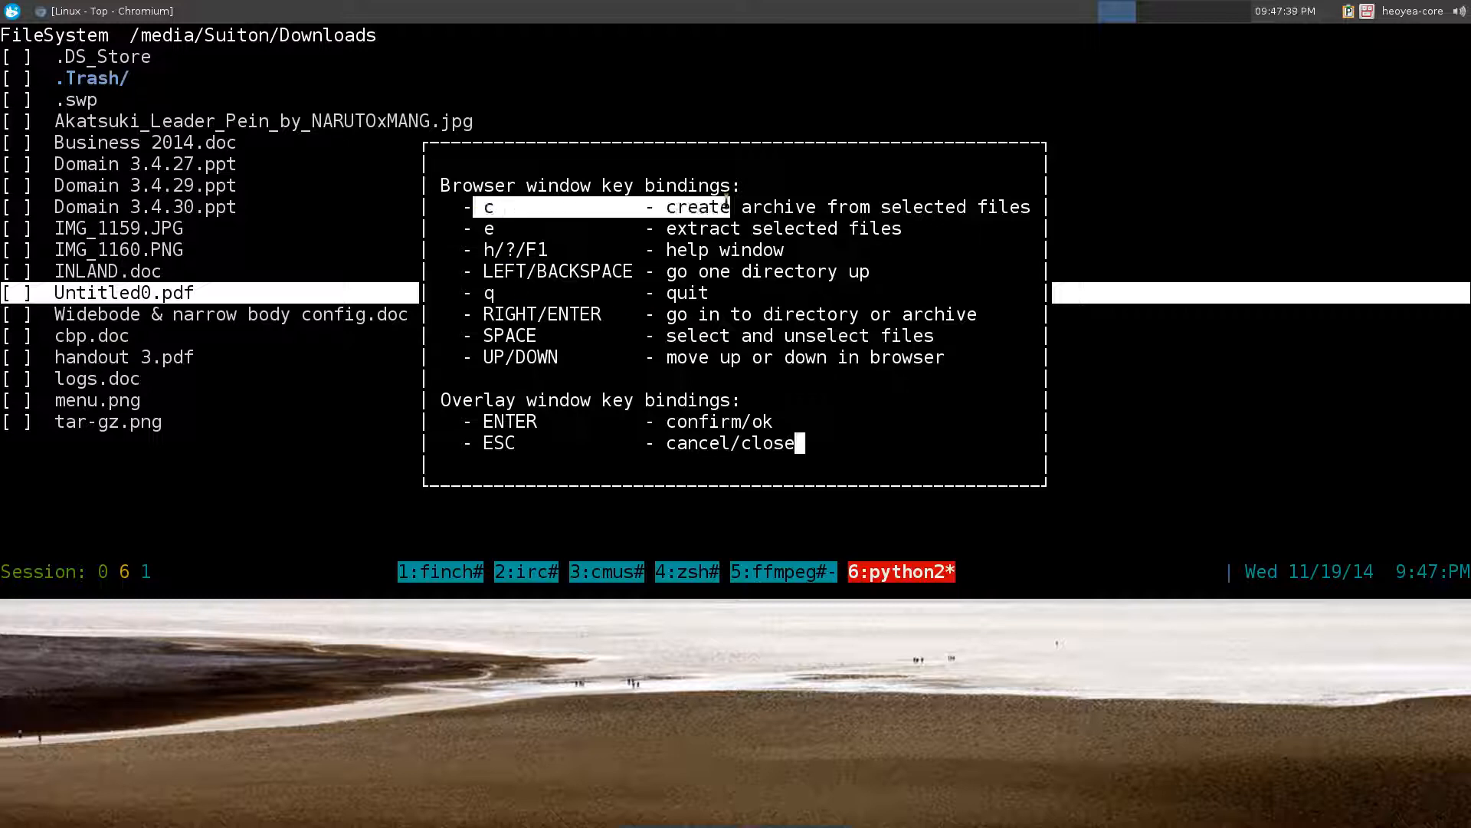
# Scroll through the key bindings overlay, then dismiss it
pyautogui.press('Down')
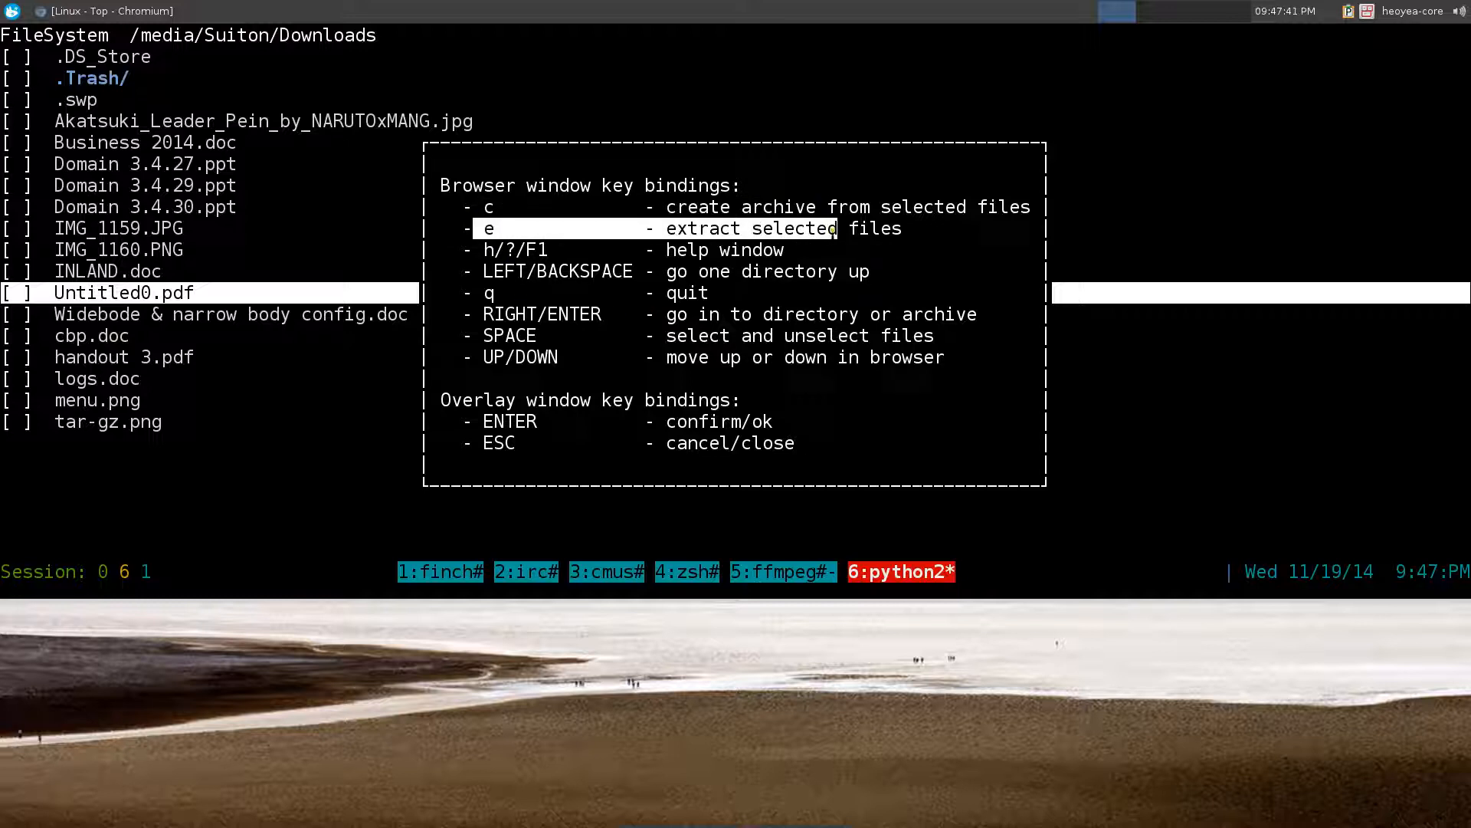
pyautogui.press('Down')
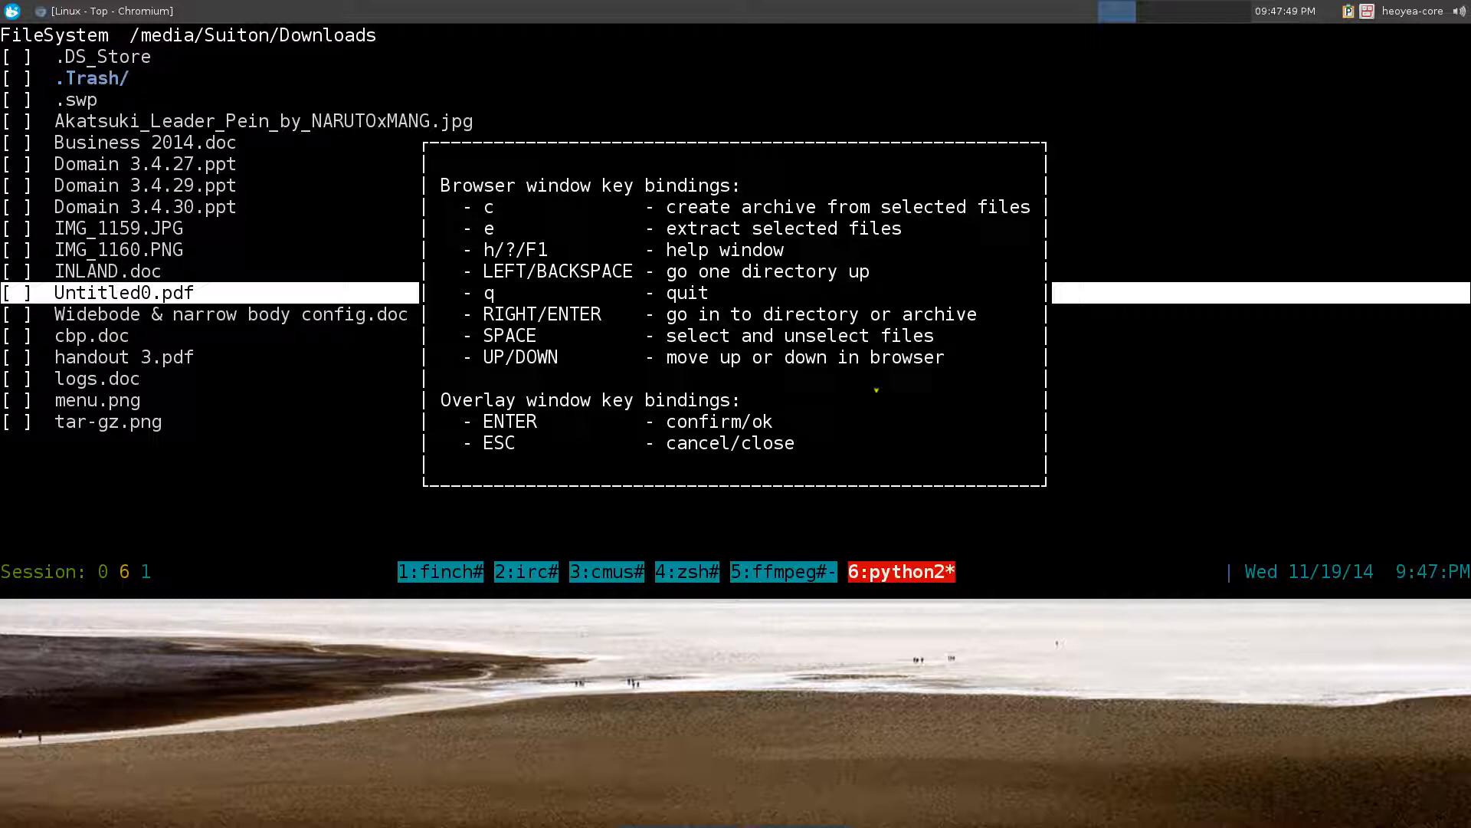
pyautogui.press('Escape')
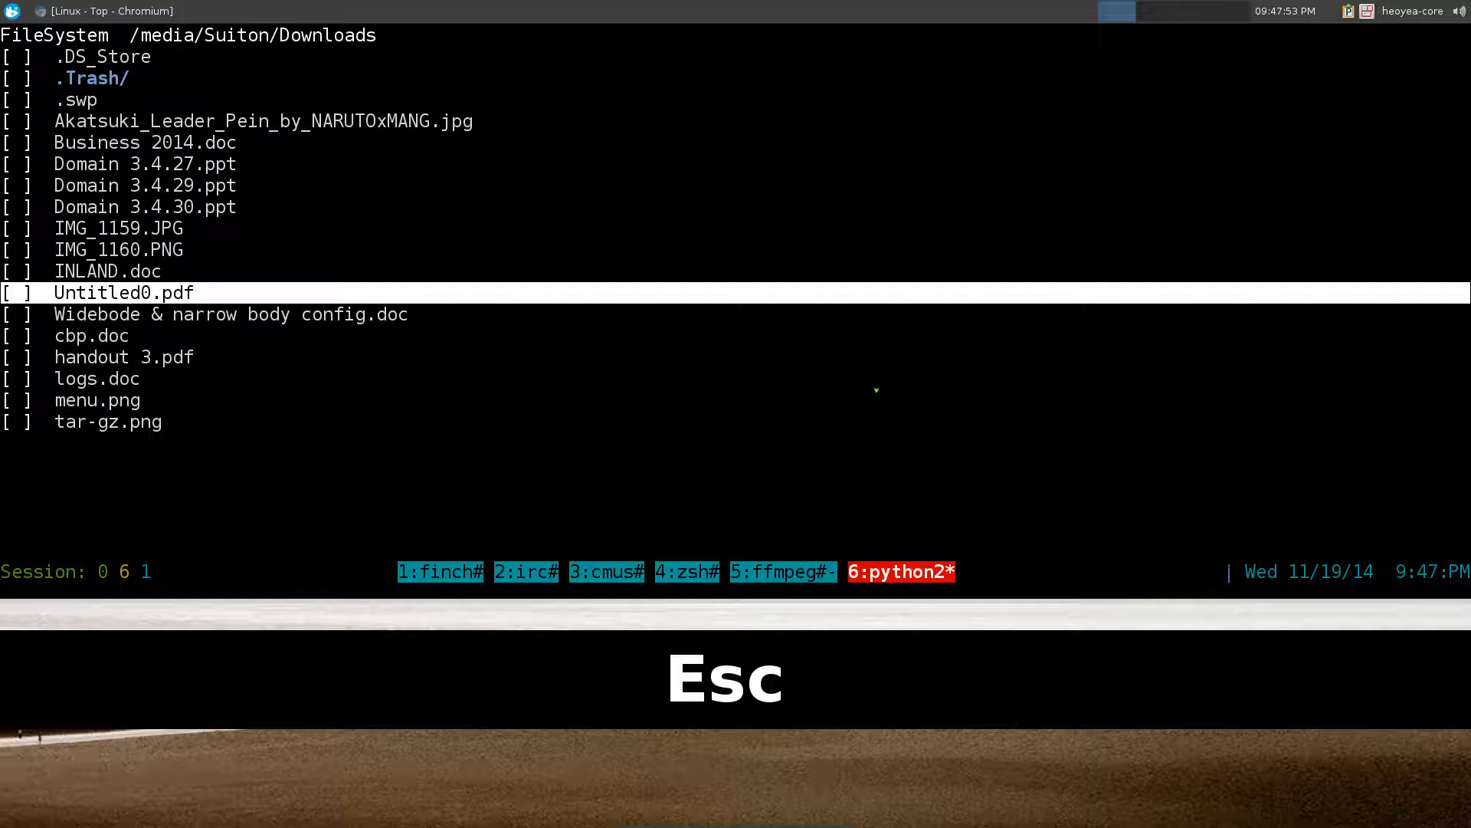
# Mark the Akatsuki image and keep moving through files for NewArchive.tar.gz
pyautogui.press('Up')
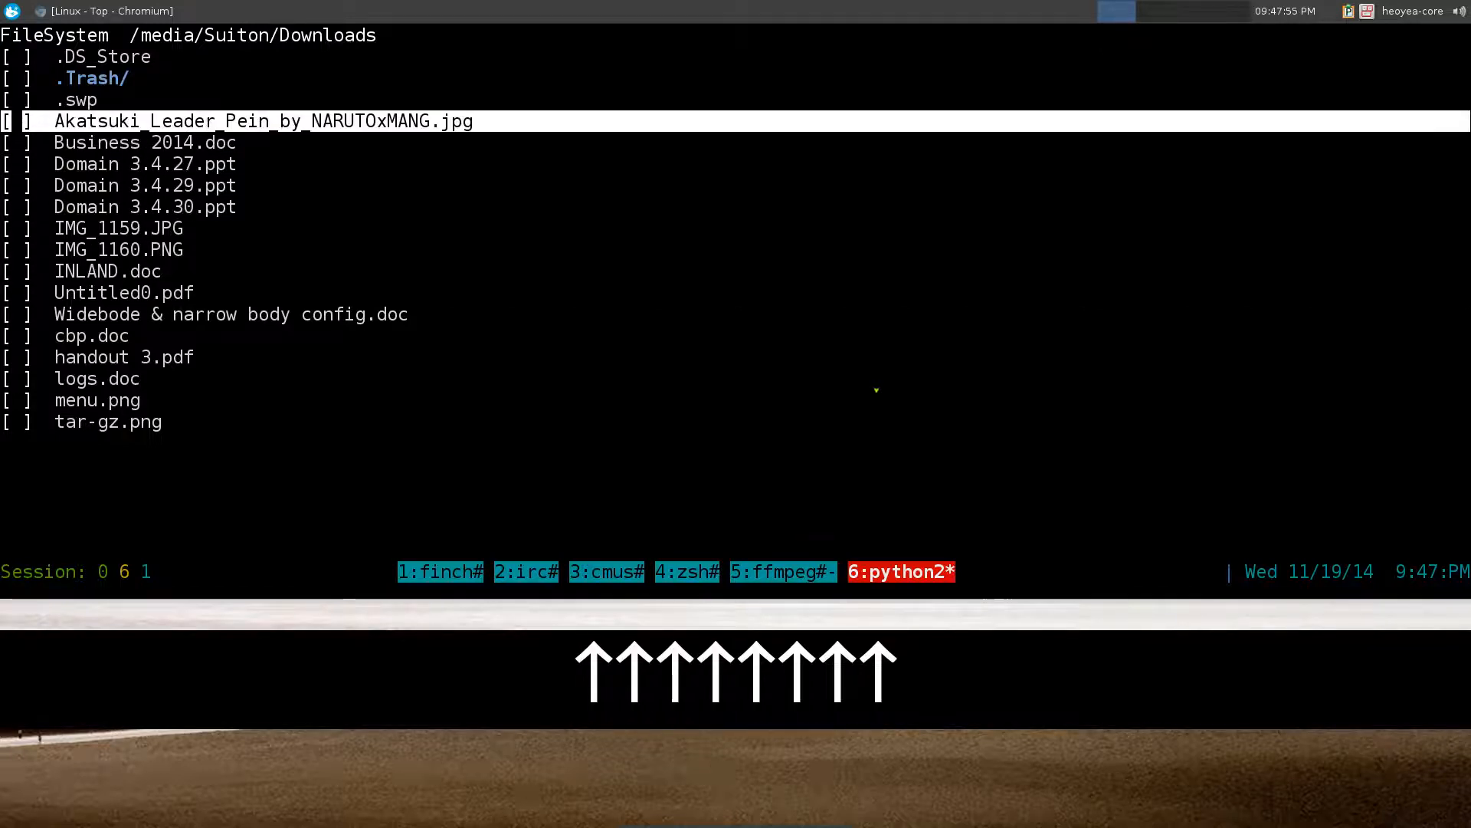
pyautogui.press('space')
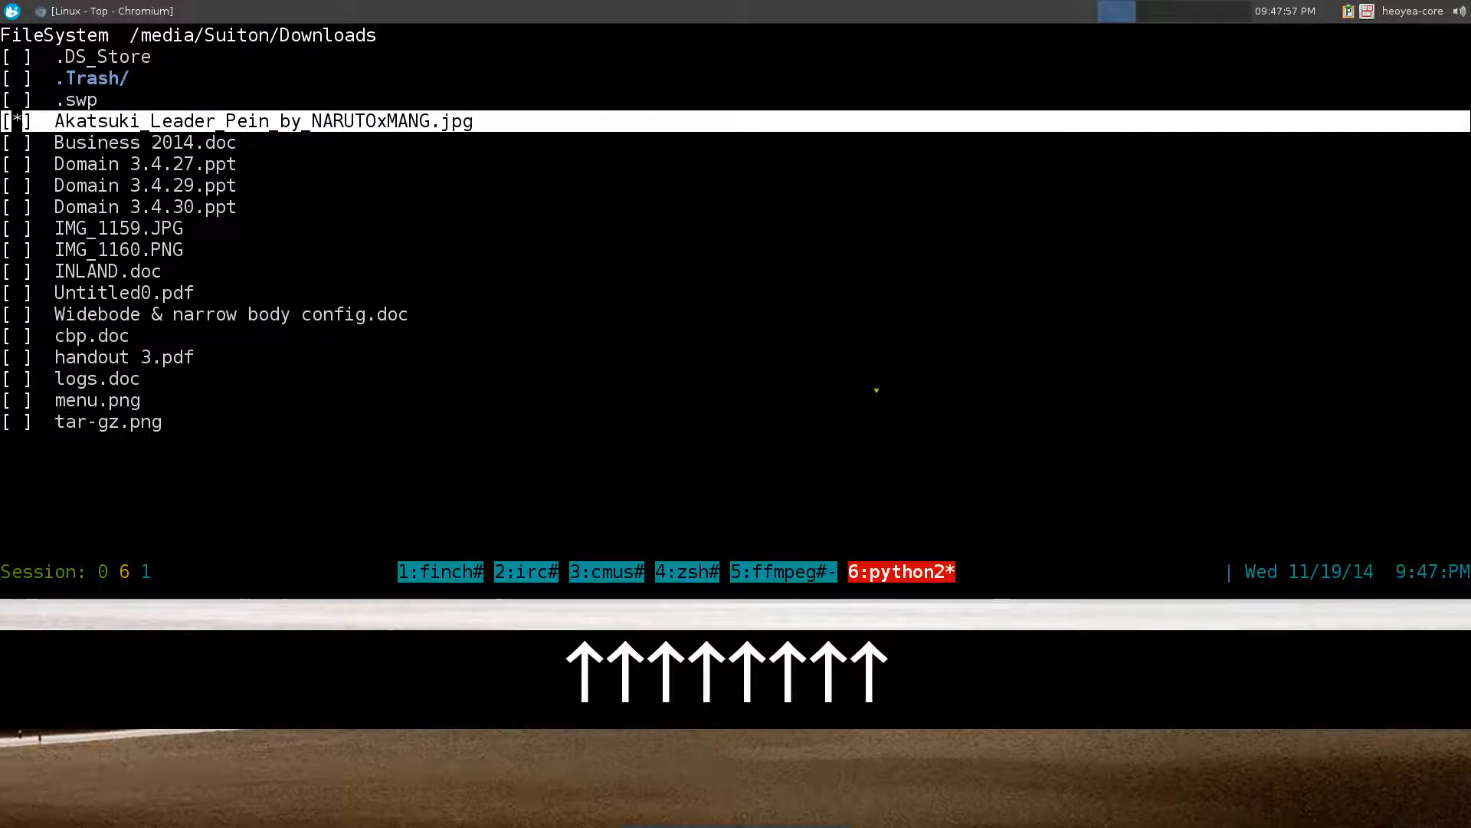
pyautogui.press('Down')
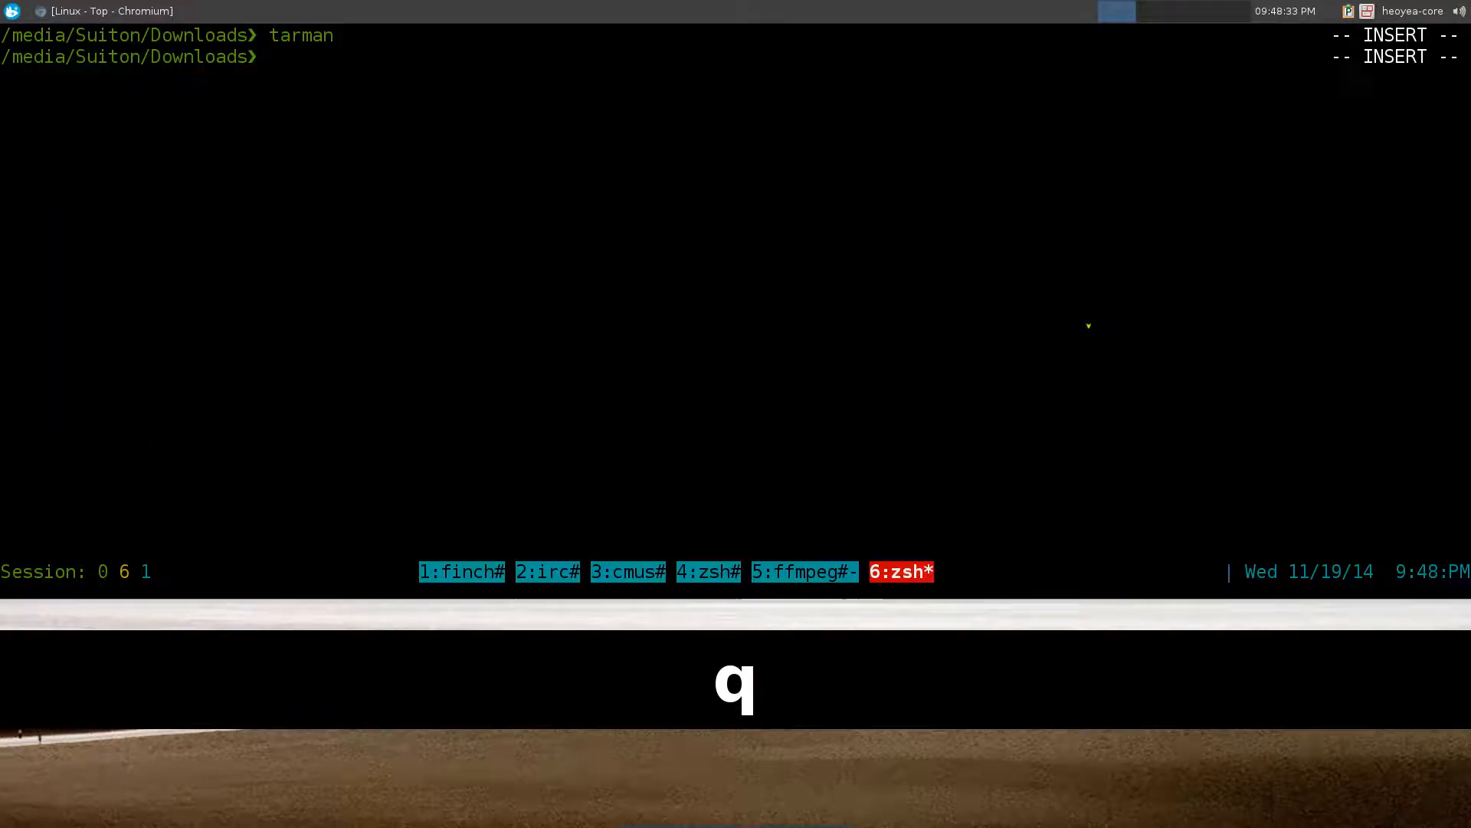
# List Downloads with lst to confirm NewArchive.tar.gz, then reopen it in tarman
pyautogui.write('lst')
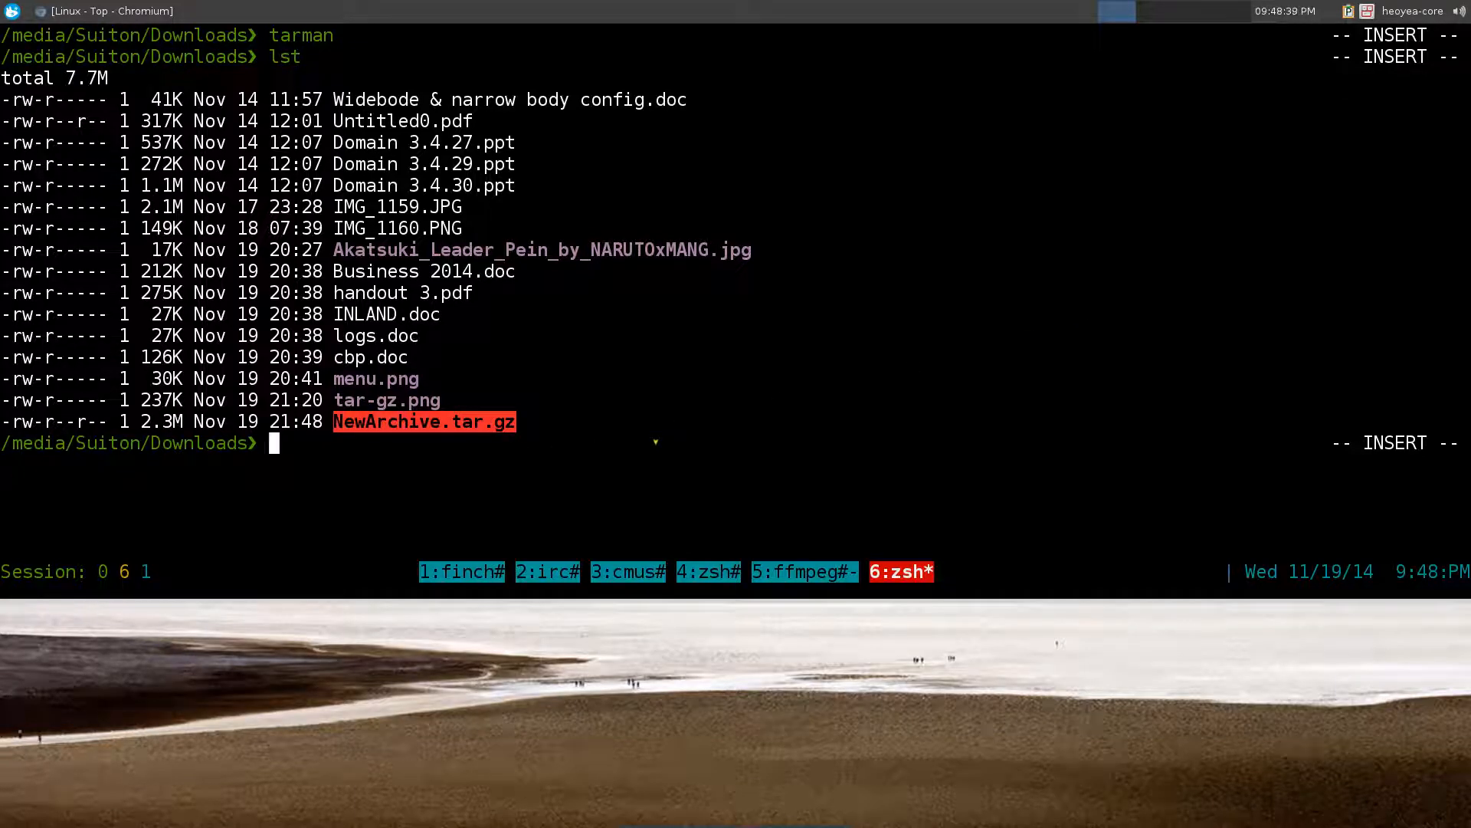
pyautogui.write('t')
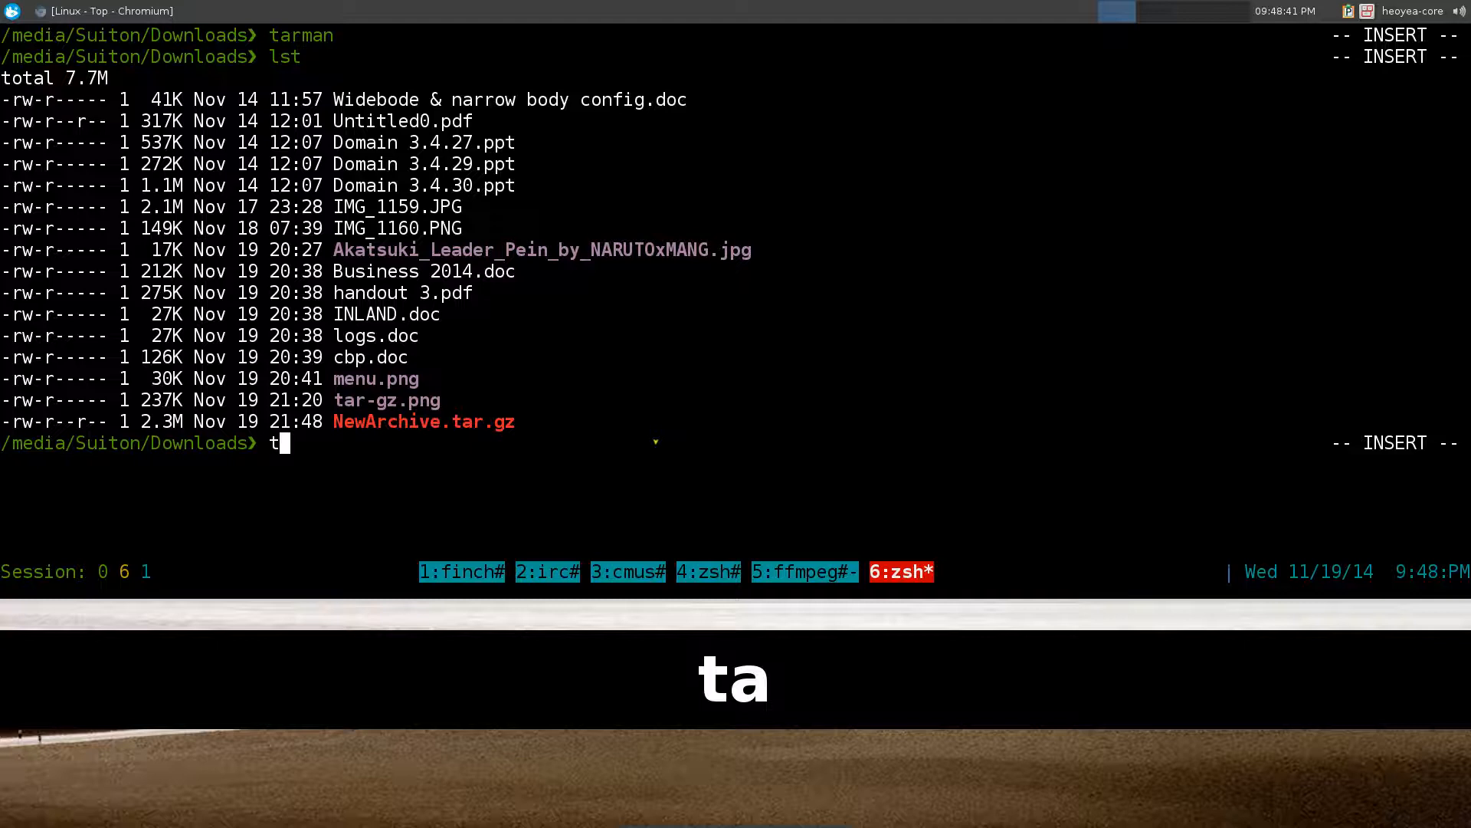
pyautogui.write('arman')
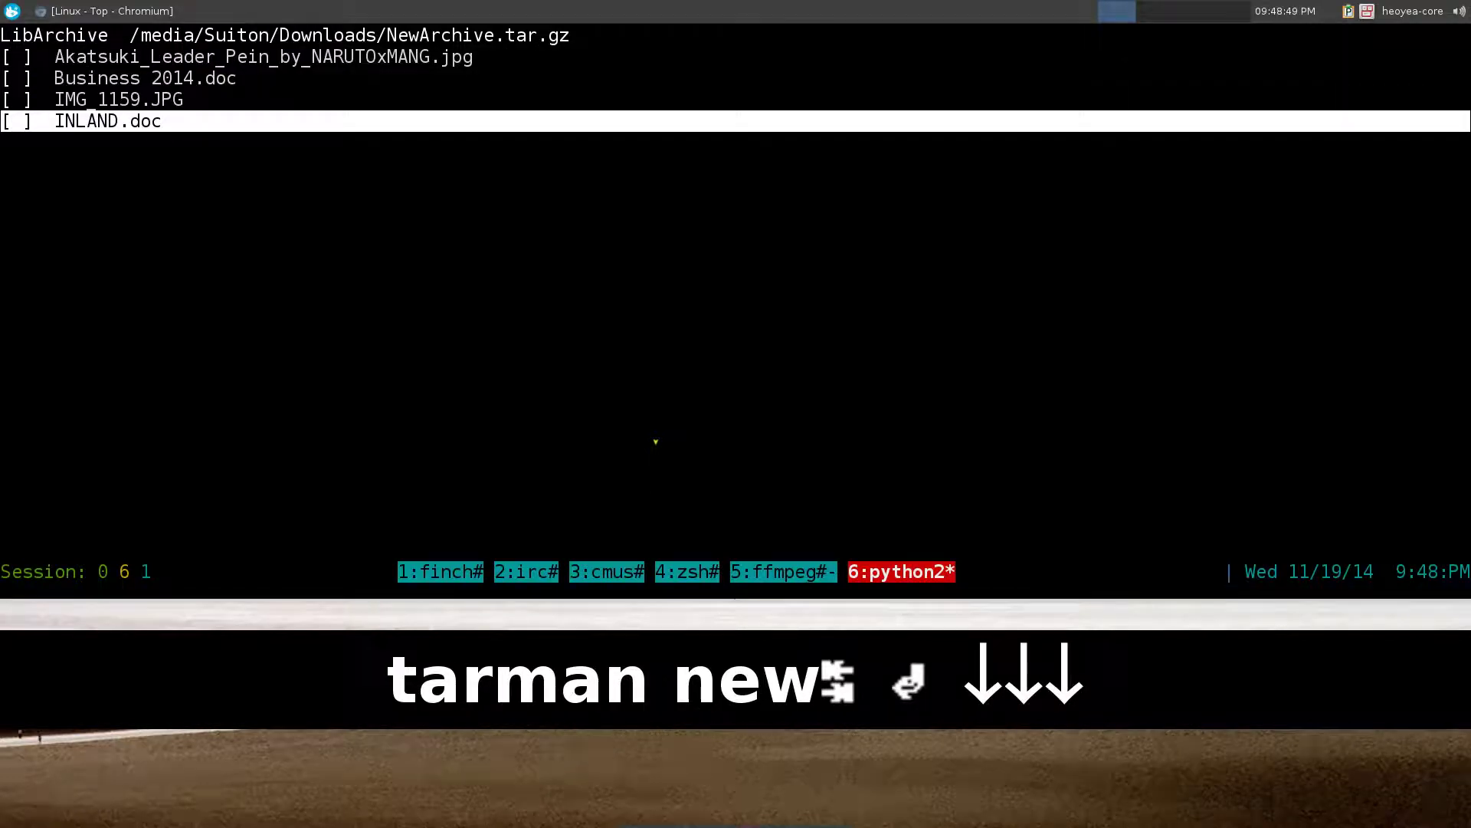
# Move through the archive's list to Business 2014.doc to mark files for extraction
pyautogui.press('Up')
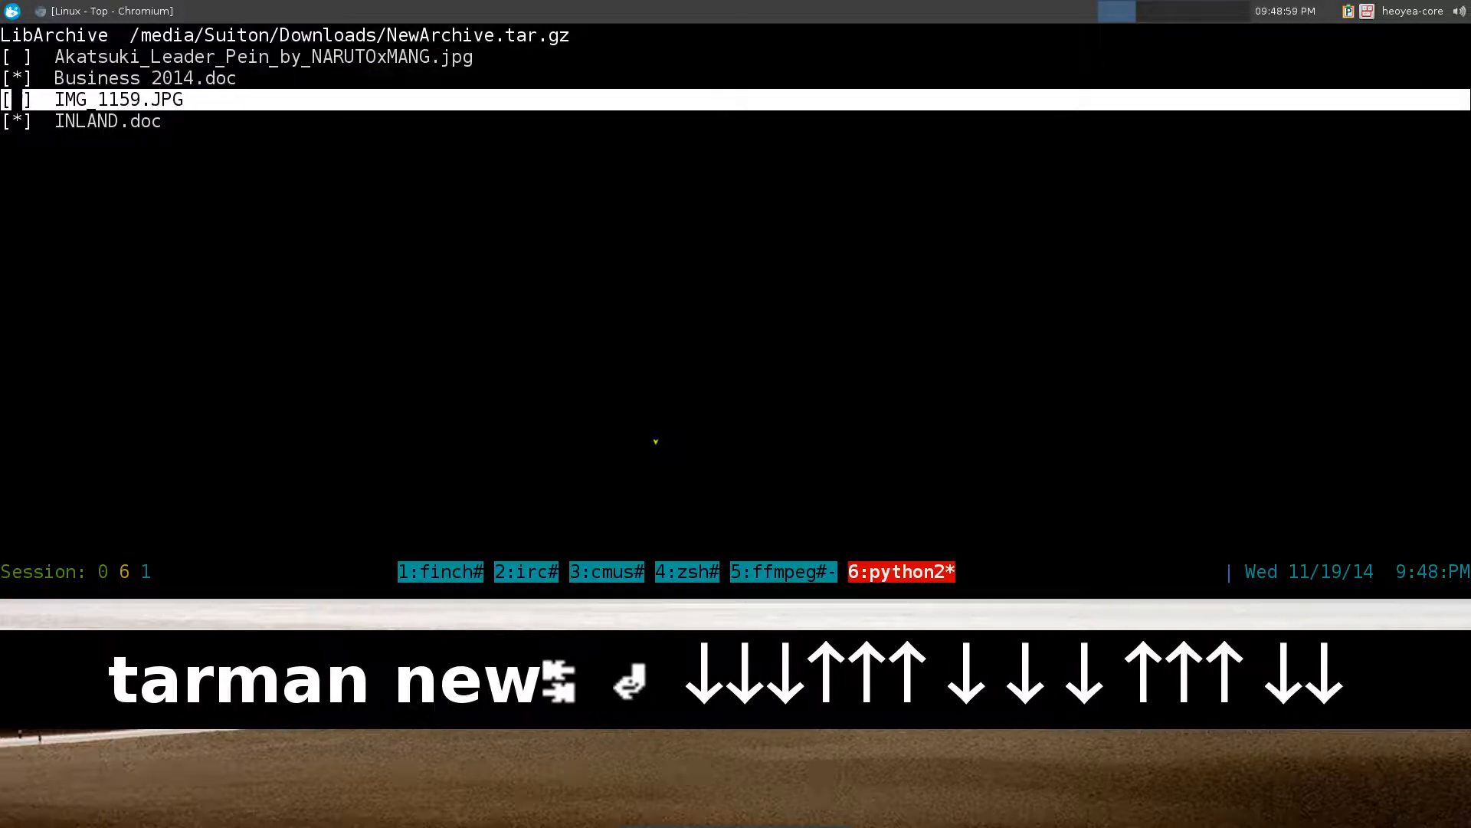
pyautogui.press('Up')
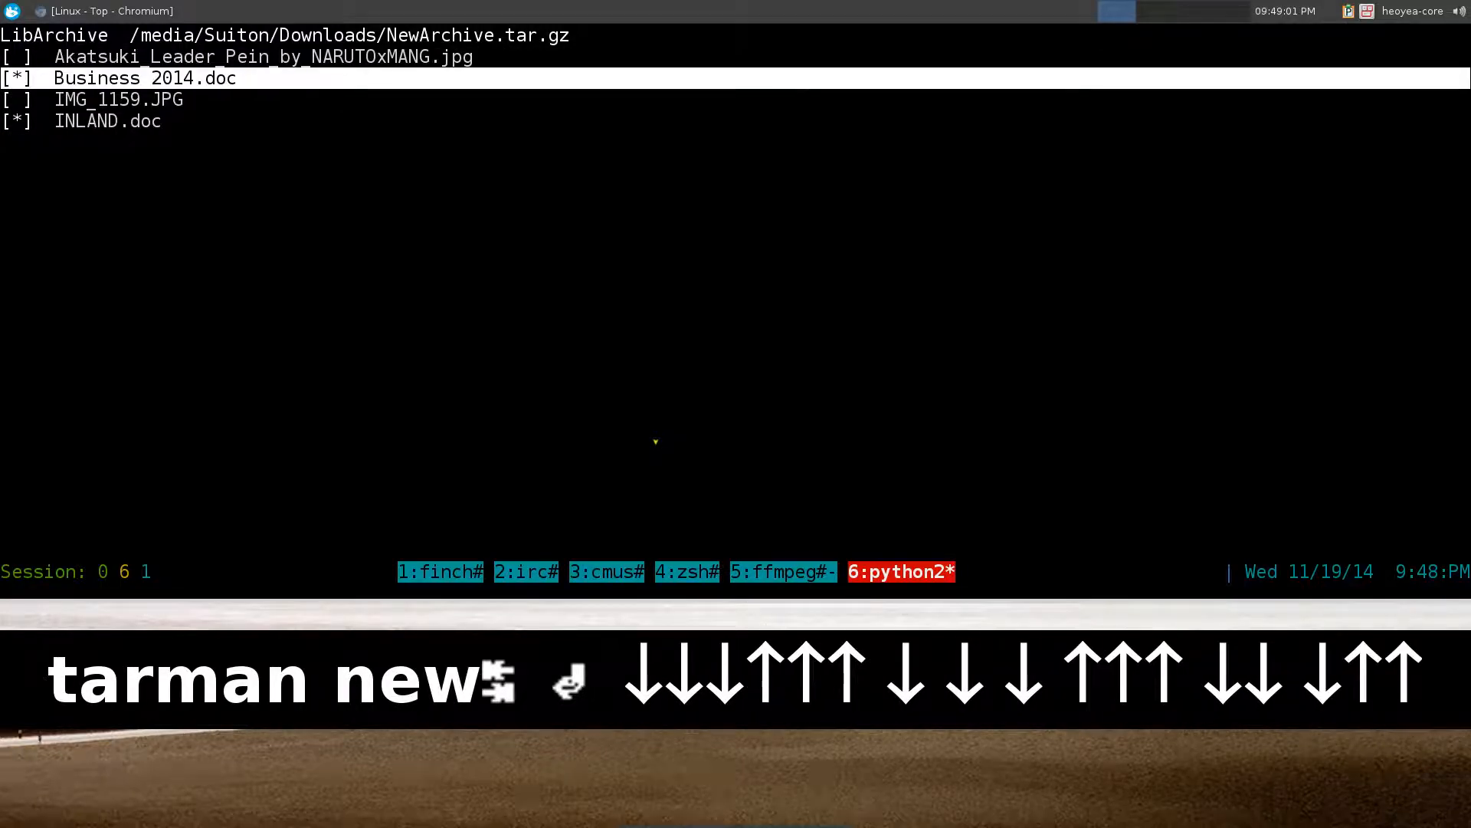
pyautogui.press('Down')
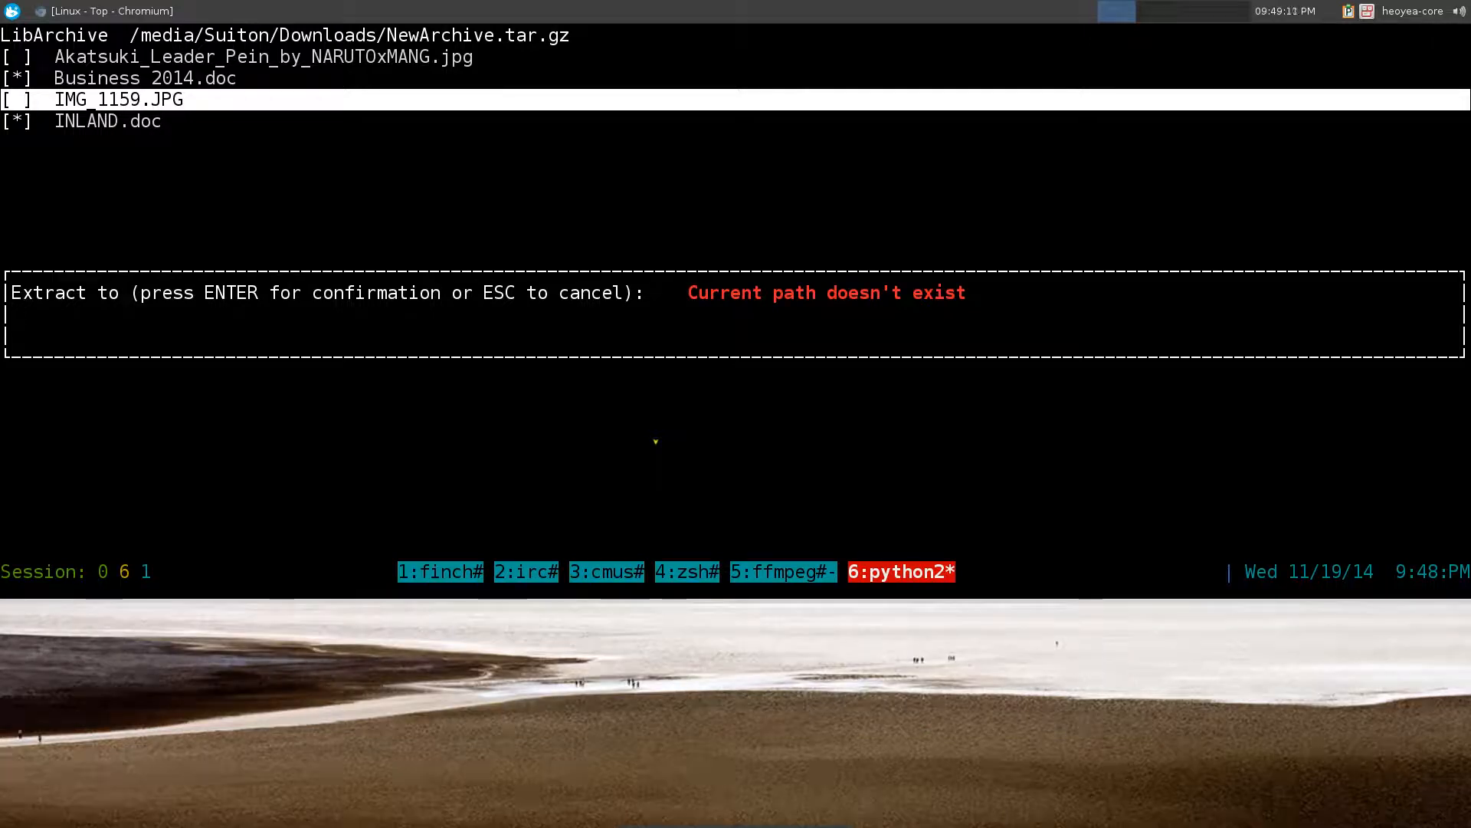
# Extract the marked documents into a folder named junko and quit tarman
pyautogui.write('ju')
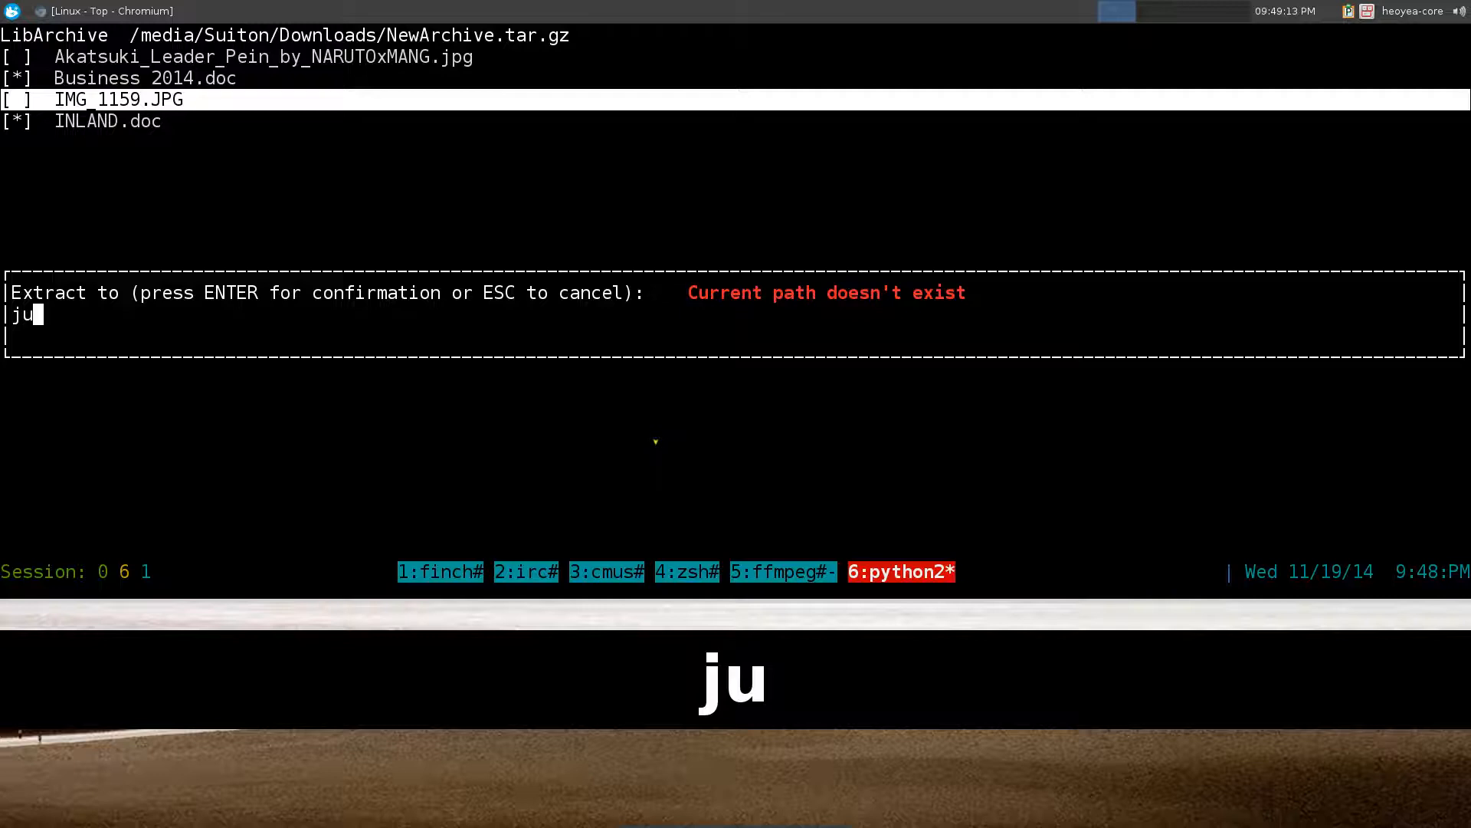
pyautogui.write('nk')
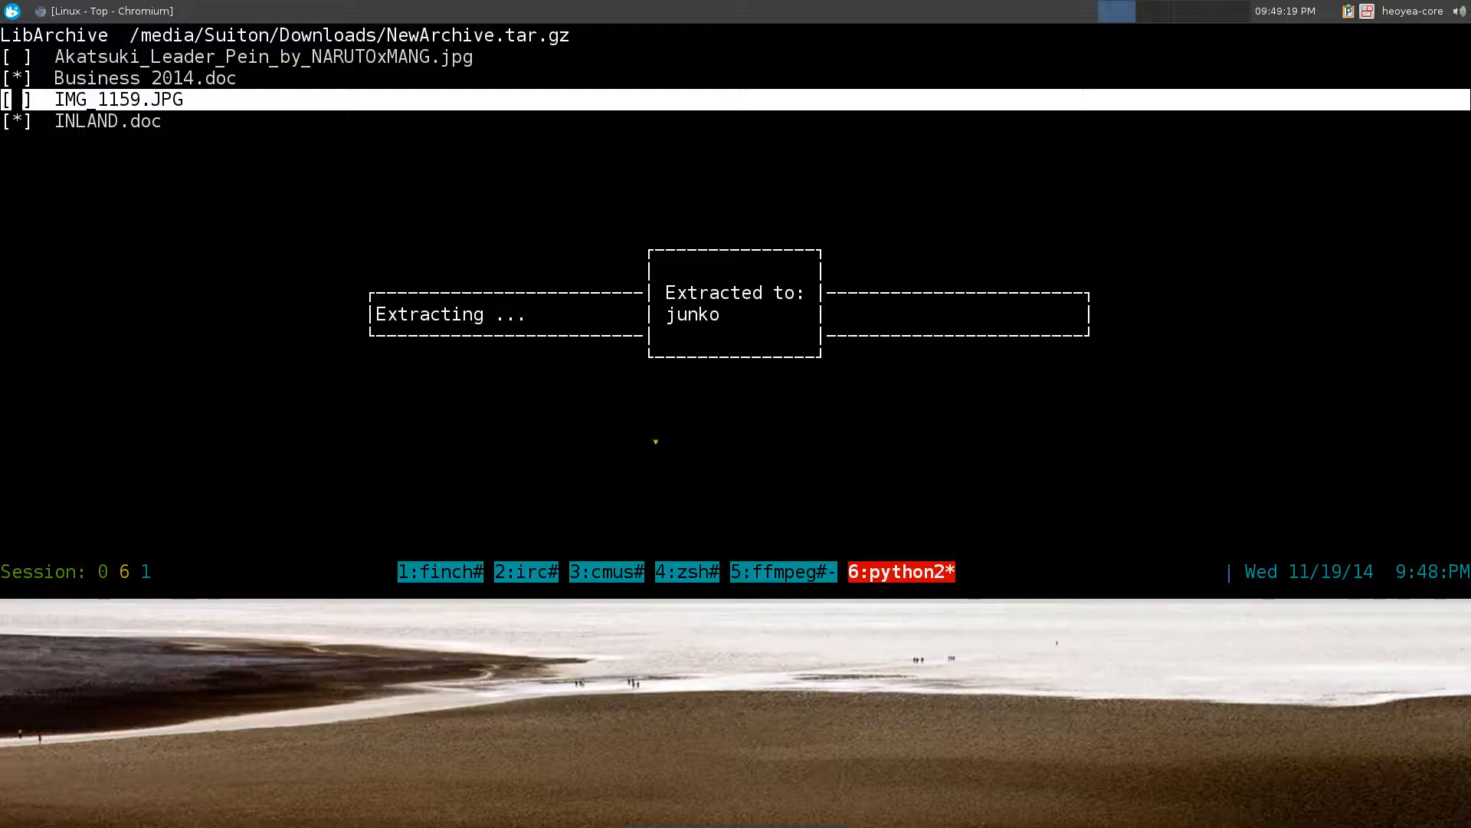
pyautogui.press('q')
pyautogui.write('lst')
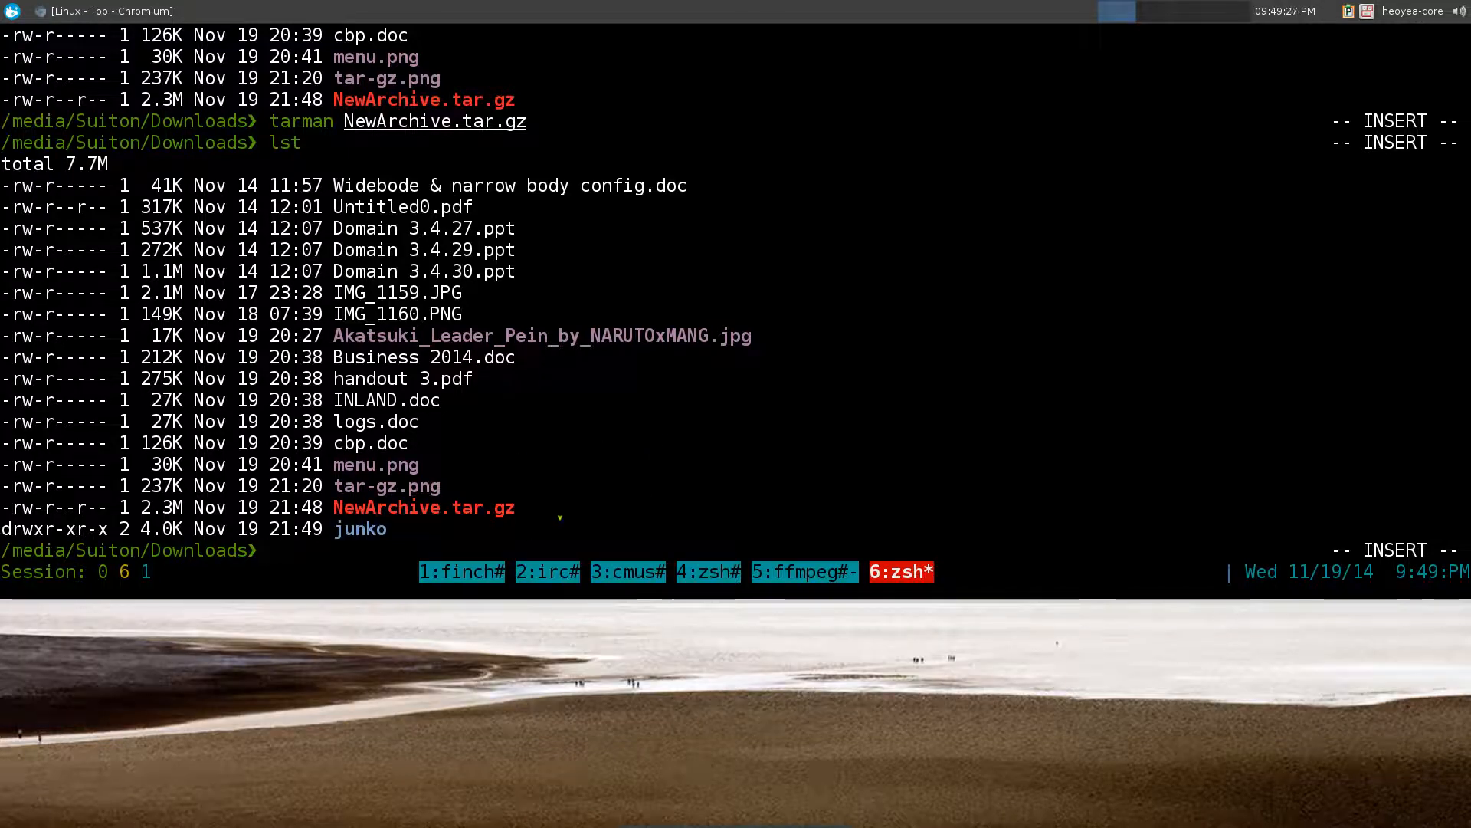
# List junko/ to verify Business 2014.doc and INLAND.doc, then clear the screen
pyautogui.write('ls junko/')
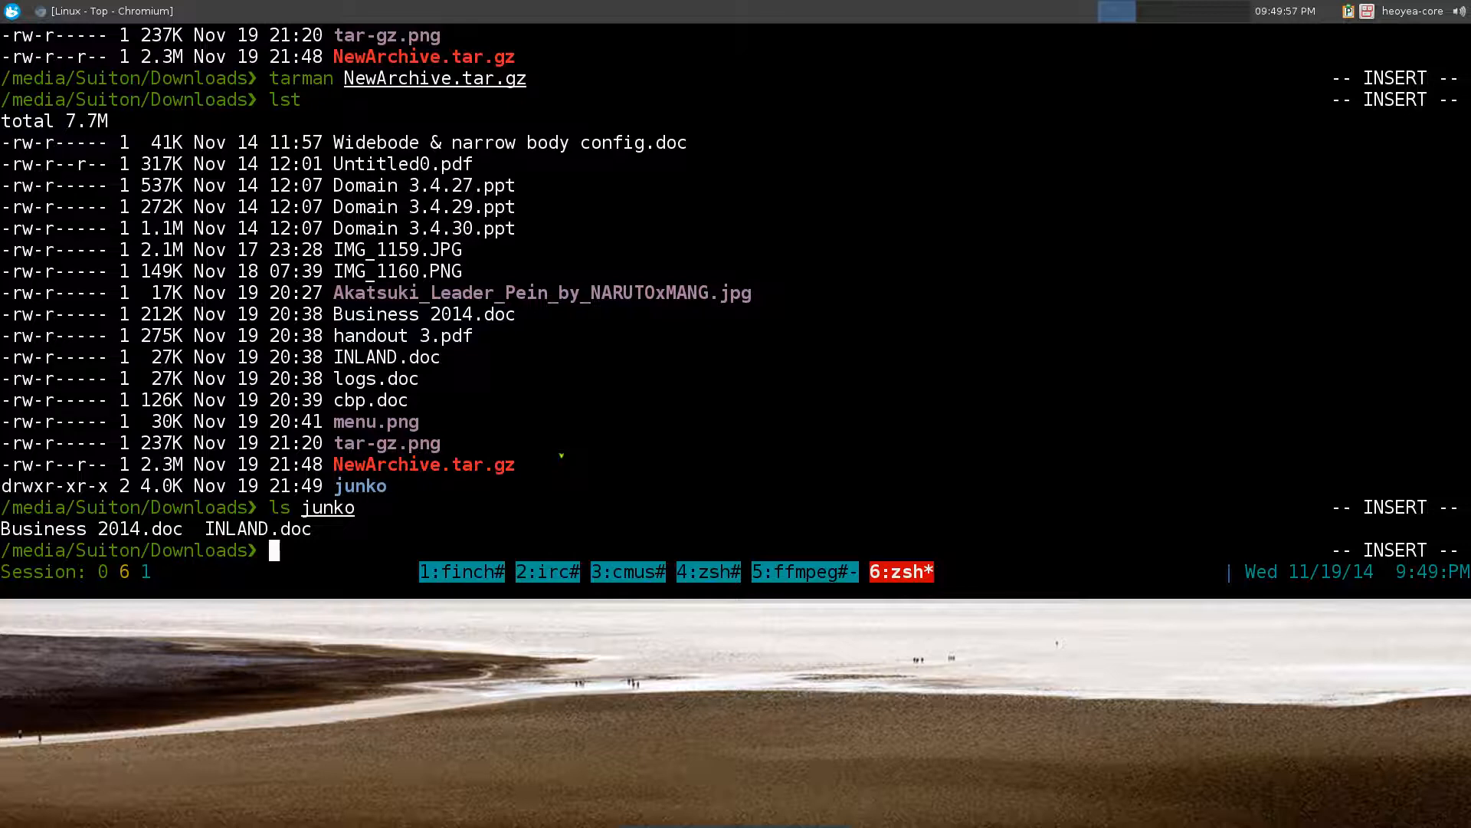
pyautogui.press('ctrl+l')
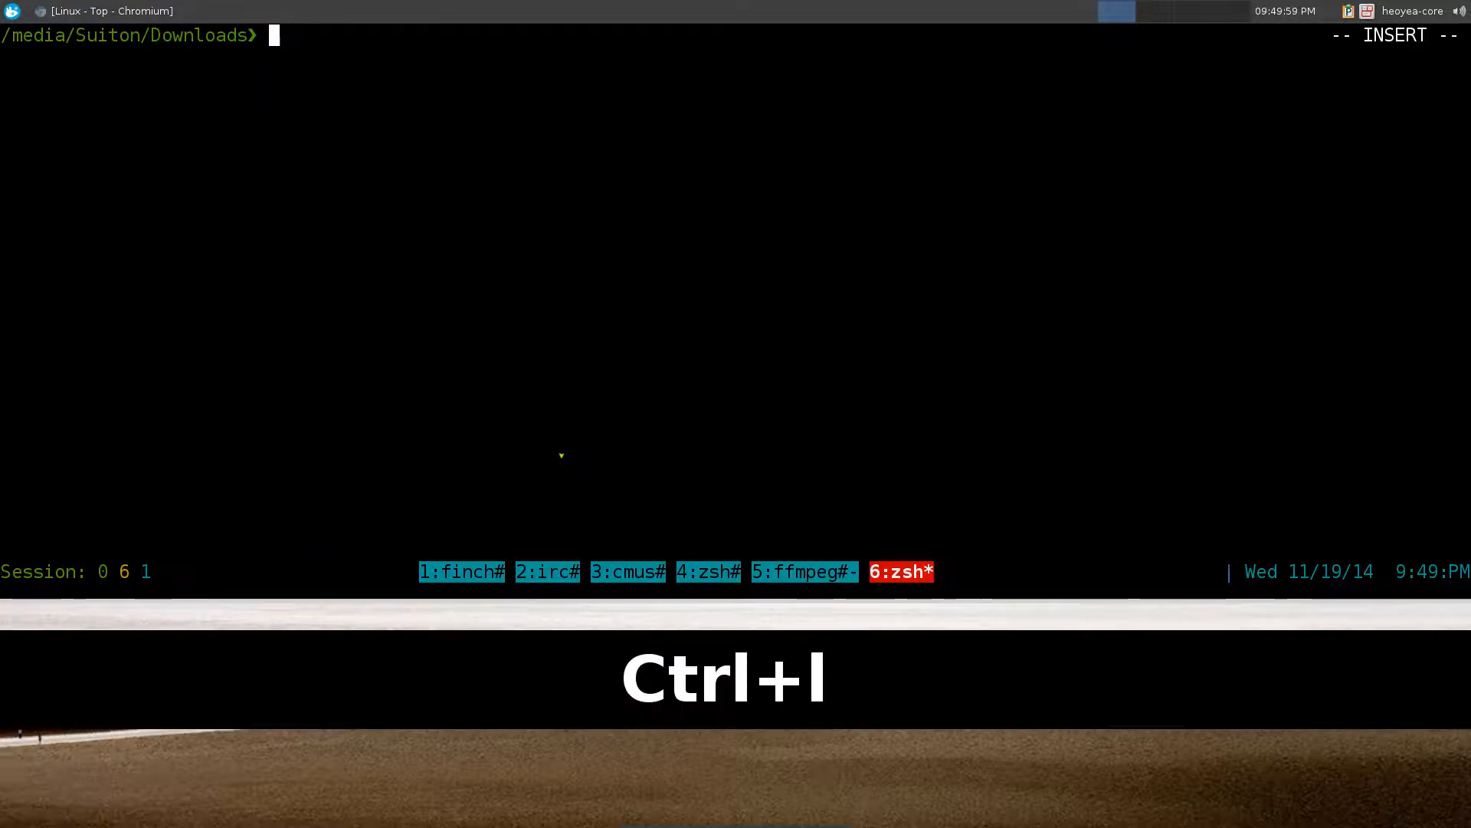
# Relaunch tarman, browse Downloads, and start a new archive, deleting the suggested name
pyautogui.write('tarman')
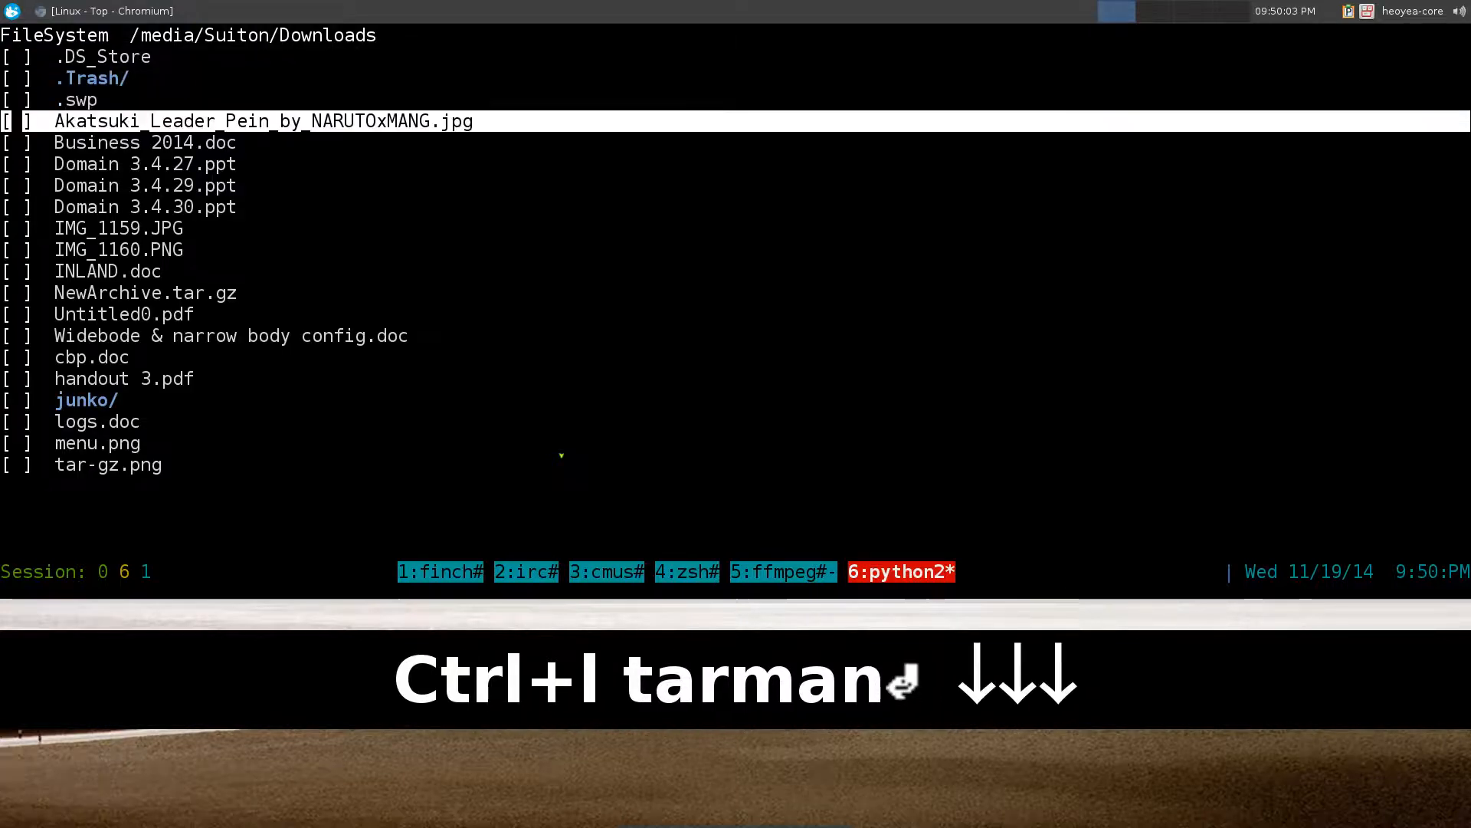
pyautogui.press('Down')
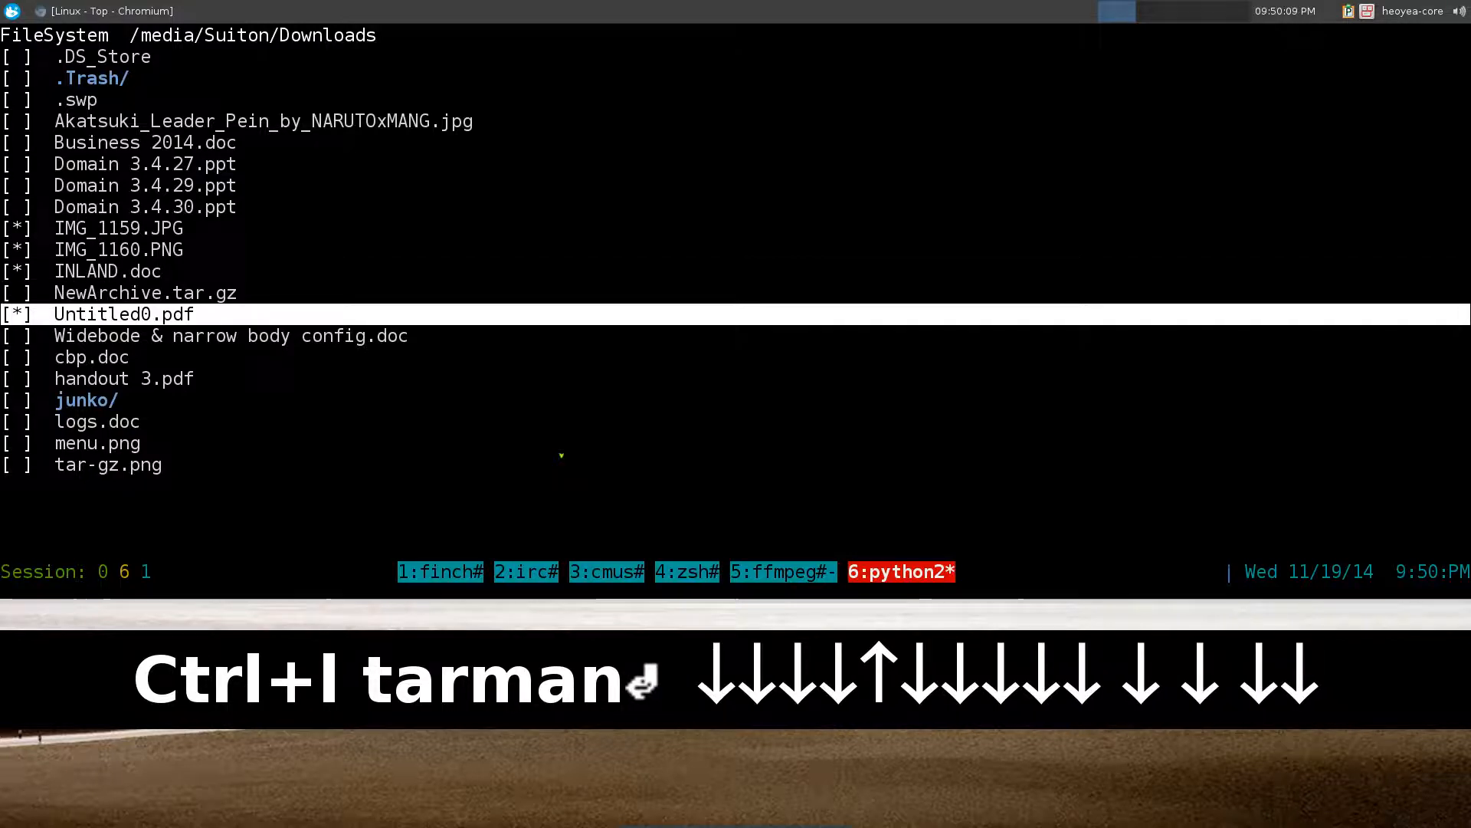
pyautogui.press('Up')
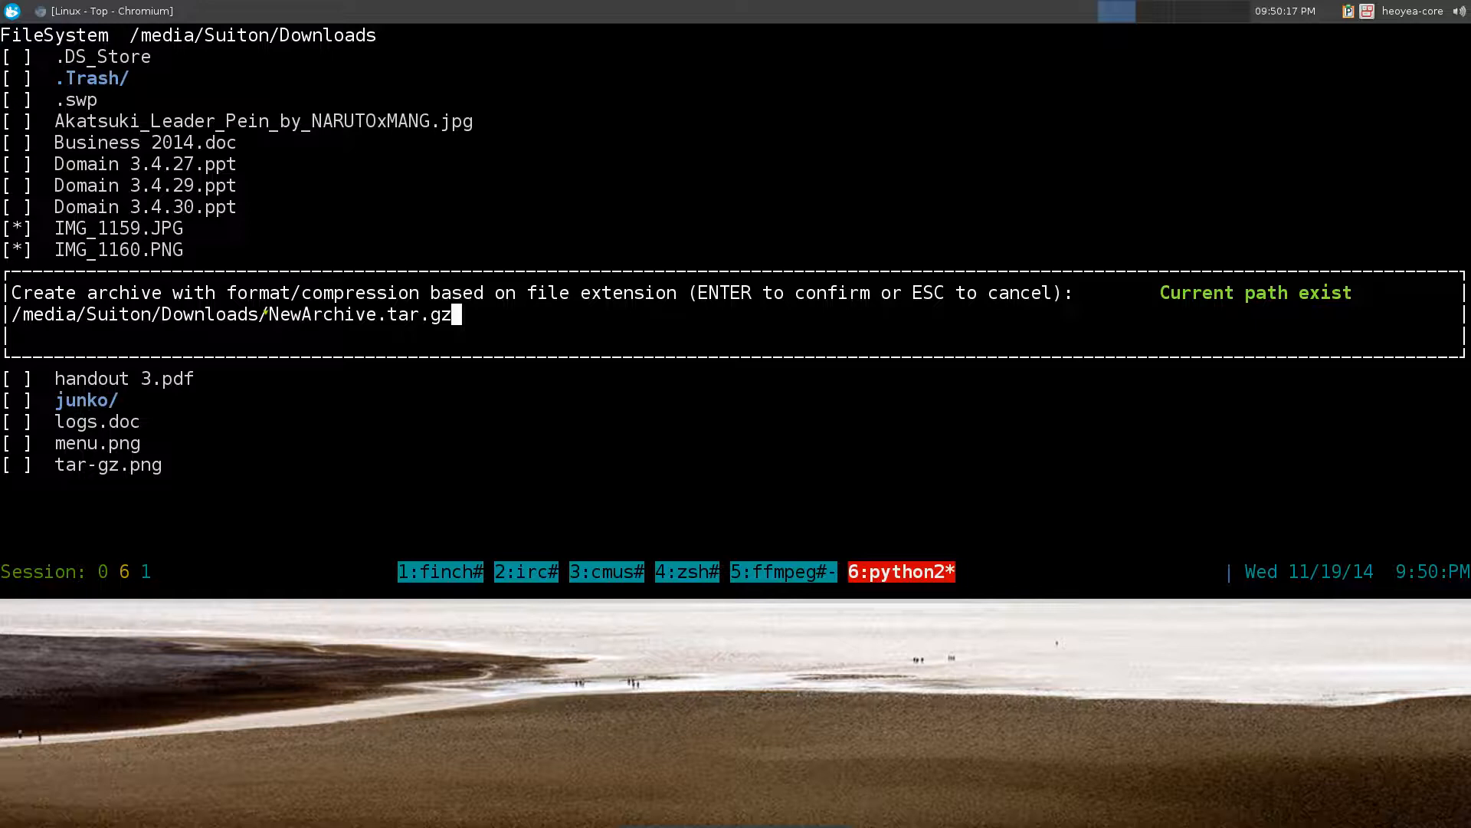
pyautogui.press('BackSpace')
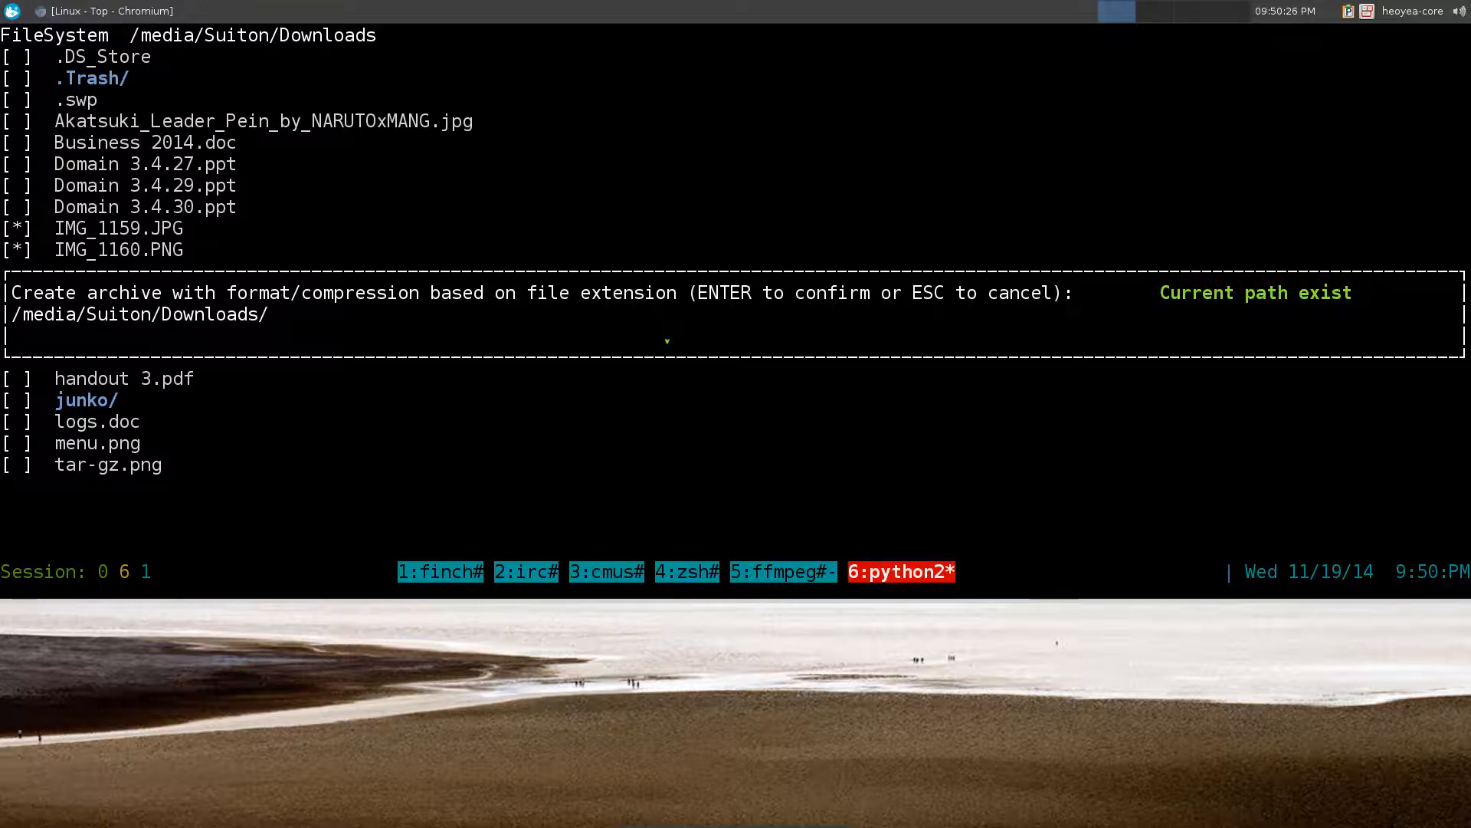
# Name the archive Youtube.zip, then list Downloads with lst to see it
pyautogui.write('Youtube.z')
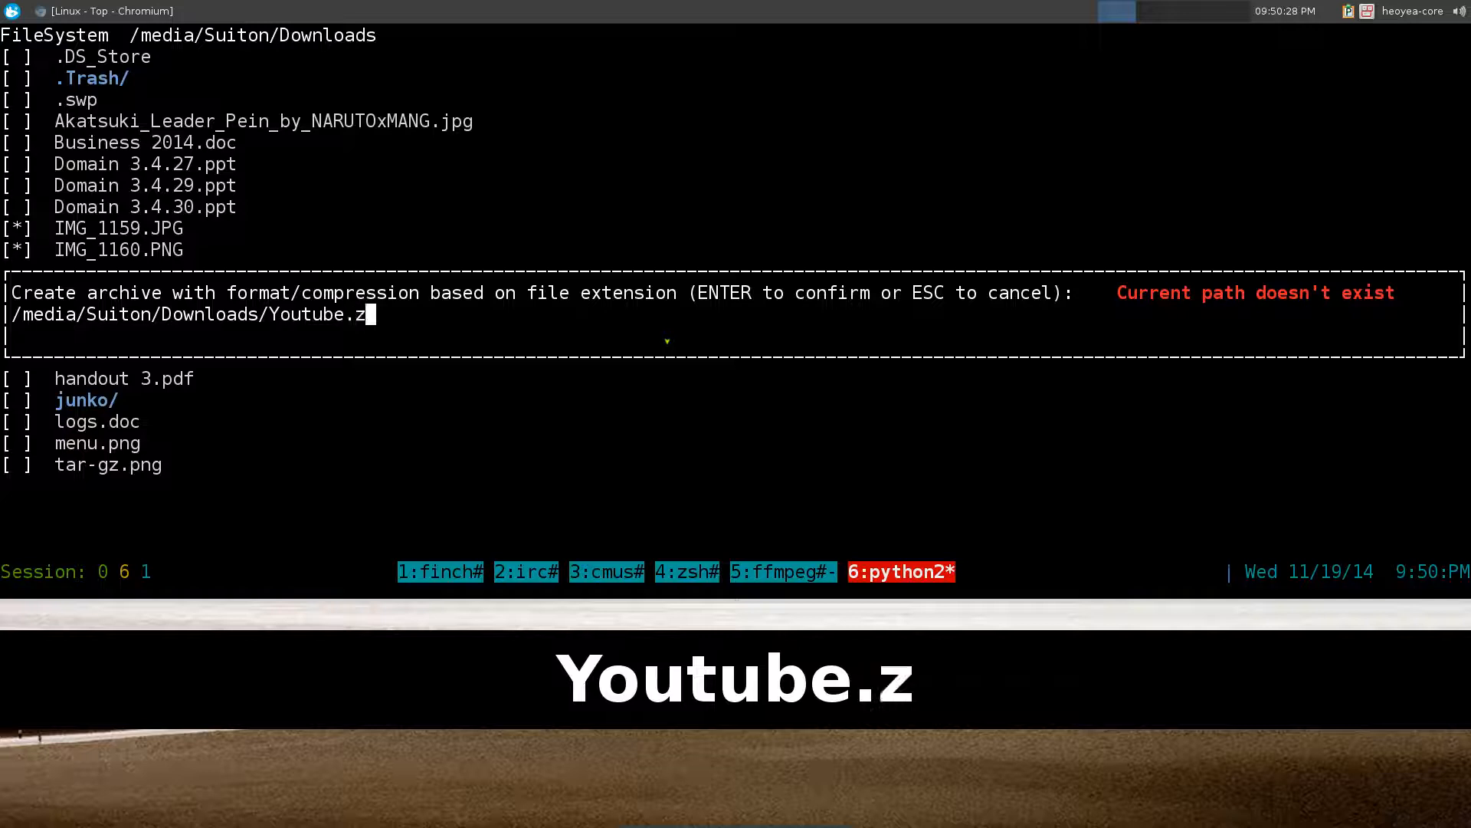
pyautogui.write('ip')
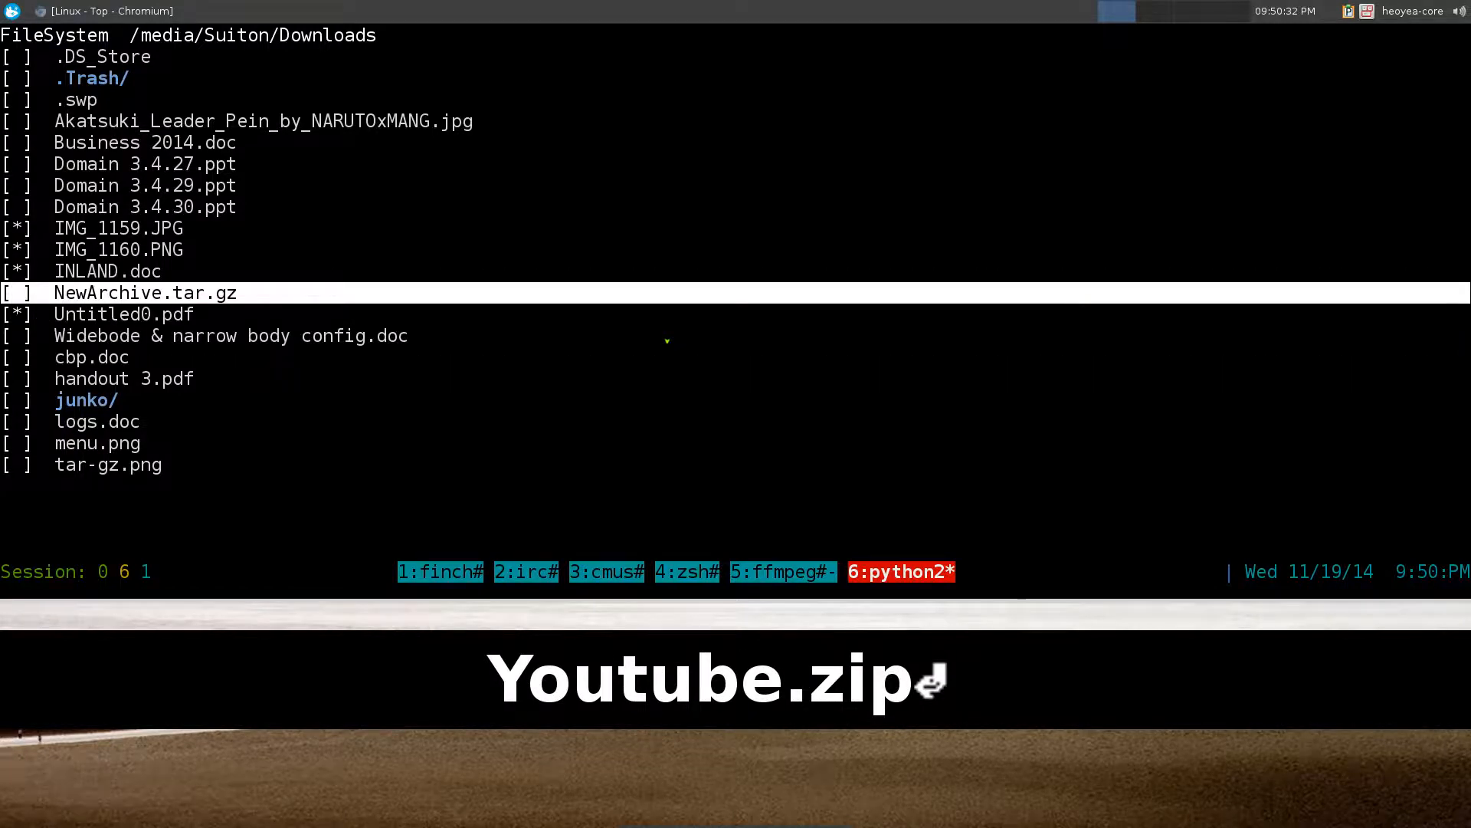
pyautogui.write('lst')
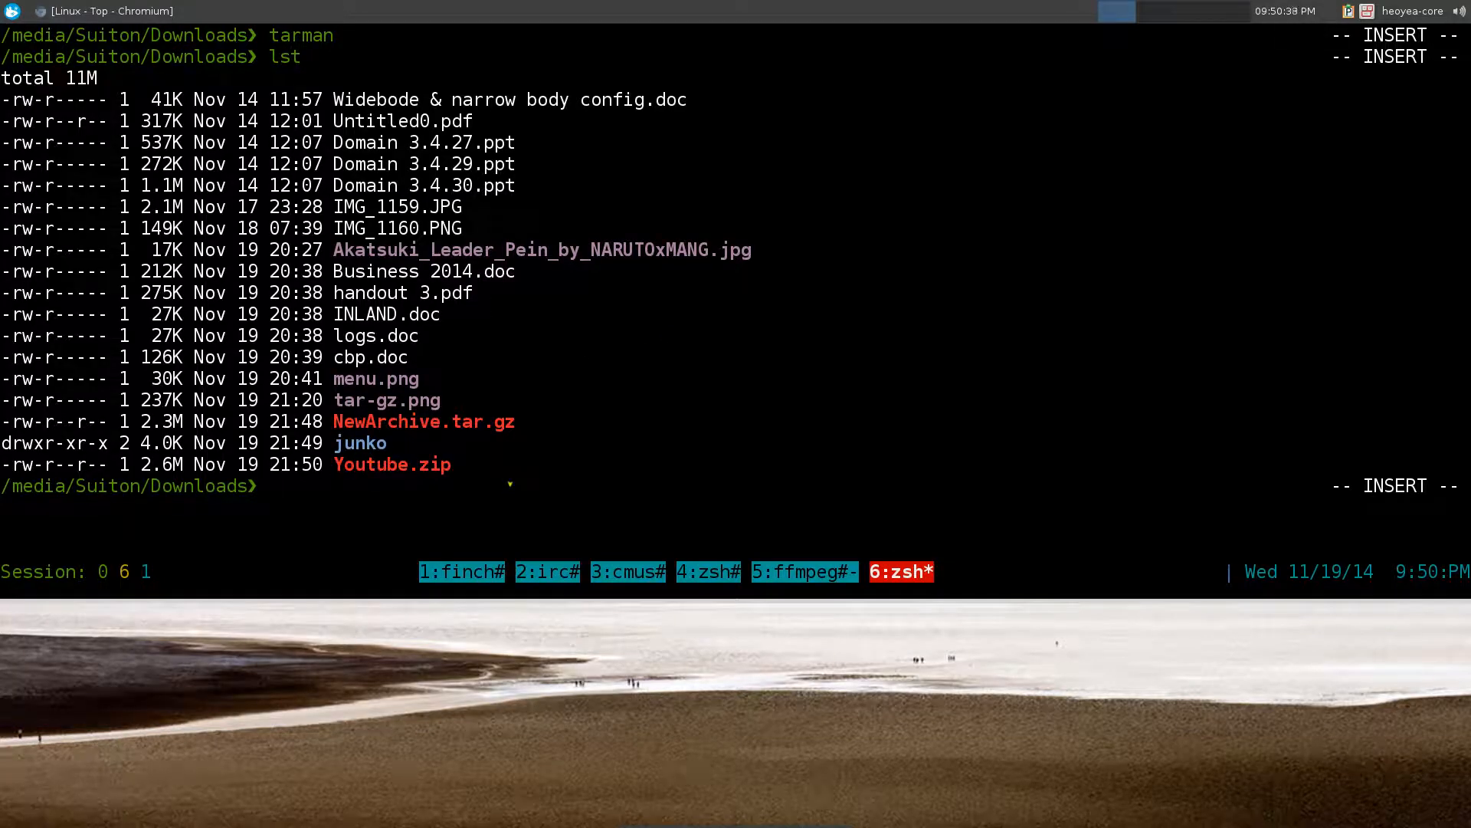
# Open Youtube.zip in tarman and extract its files into a testing folder
pyautogui.write('ta')
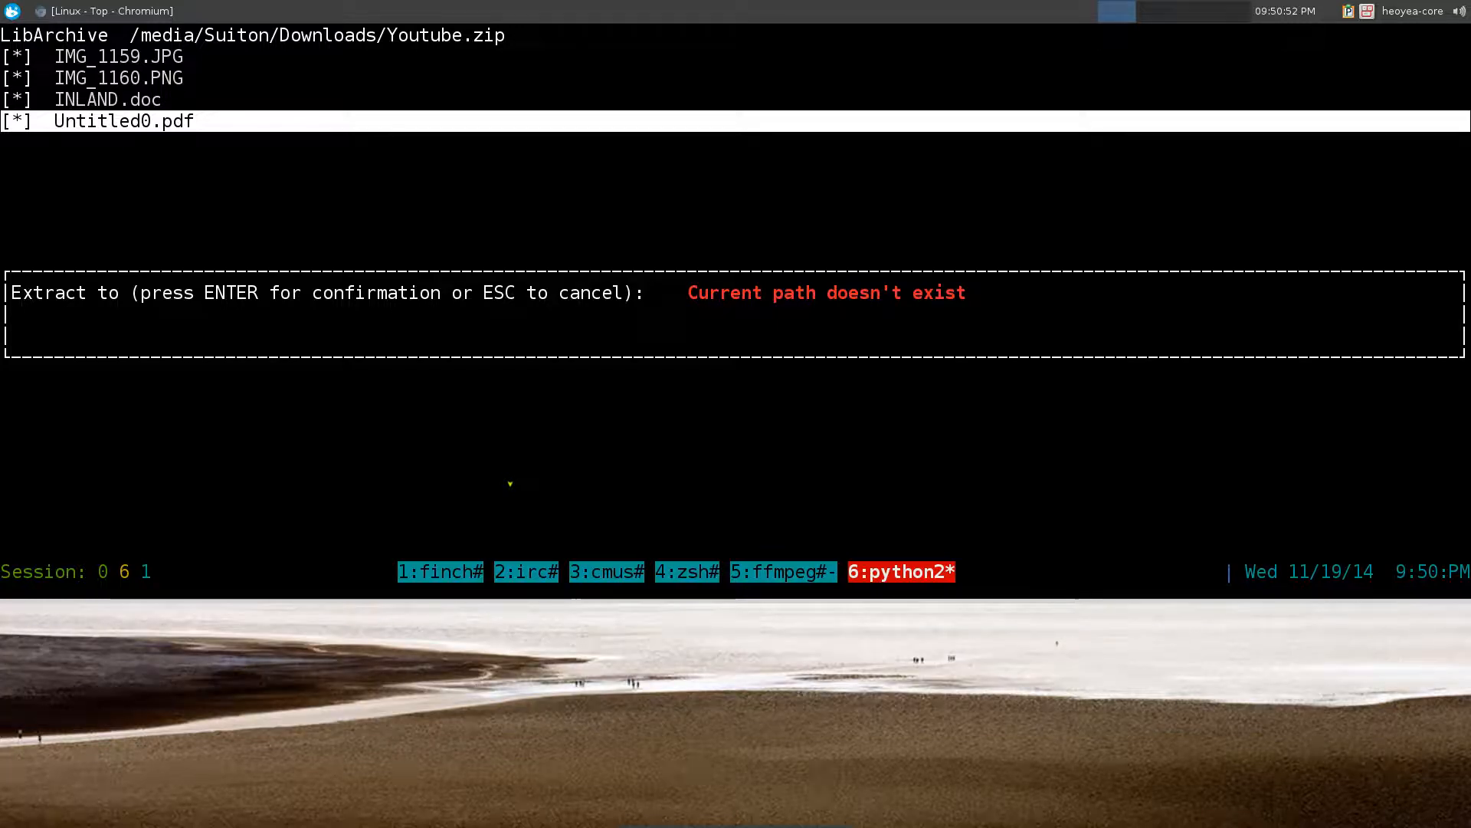
pyautogui.write('test')
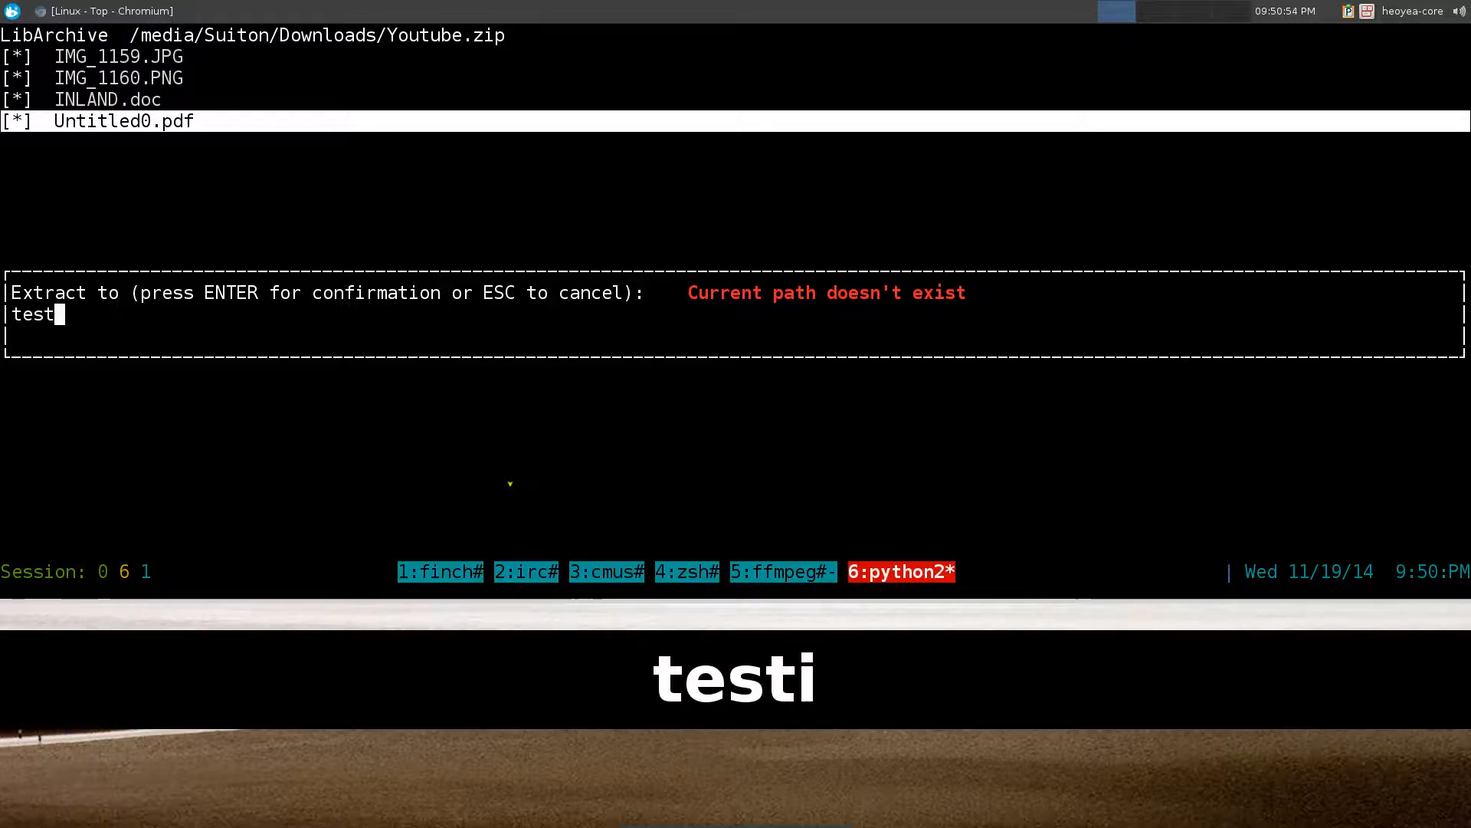
pyautogui.write('ng')
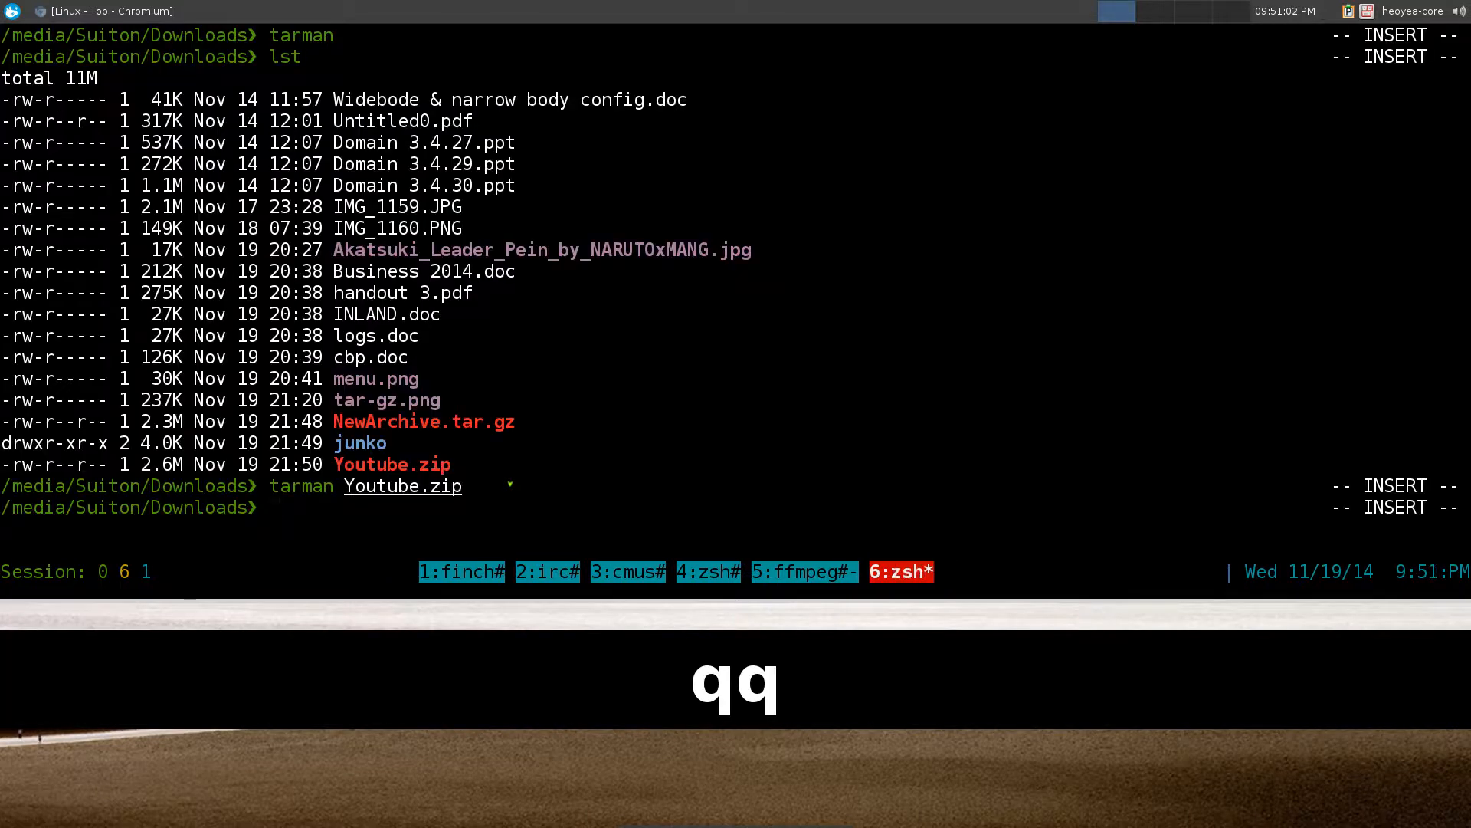
# List the testing folder to confirm IMG_1159.JPG, IMG_1160.PNG, INLAND.doc and Untitled0.pdf, then clear the screen
pyautogui.write('lst')
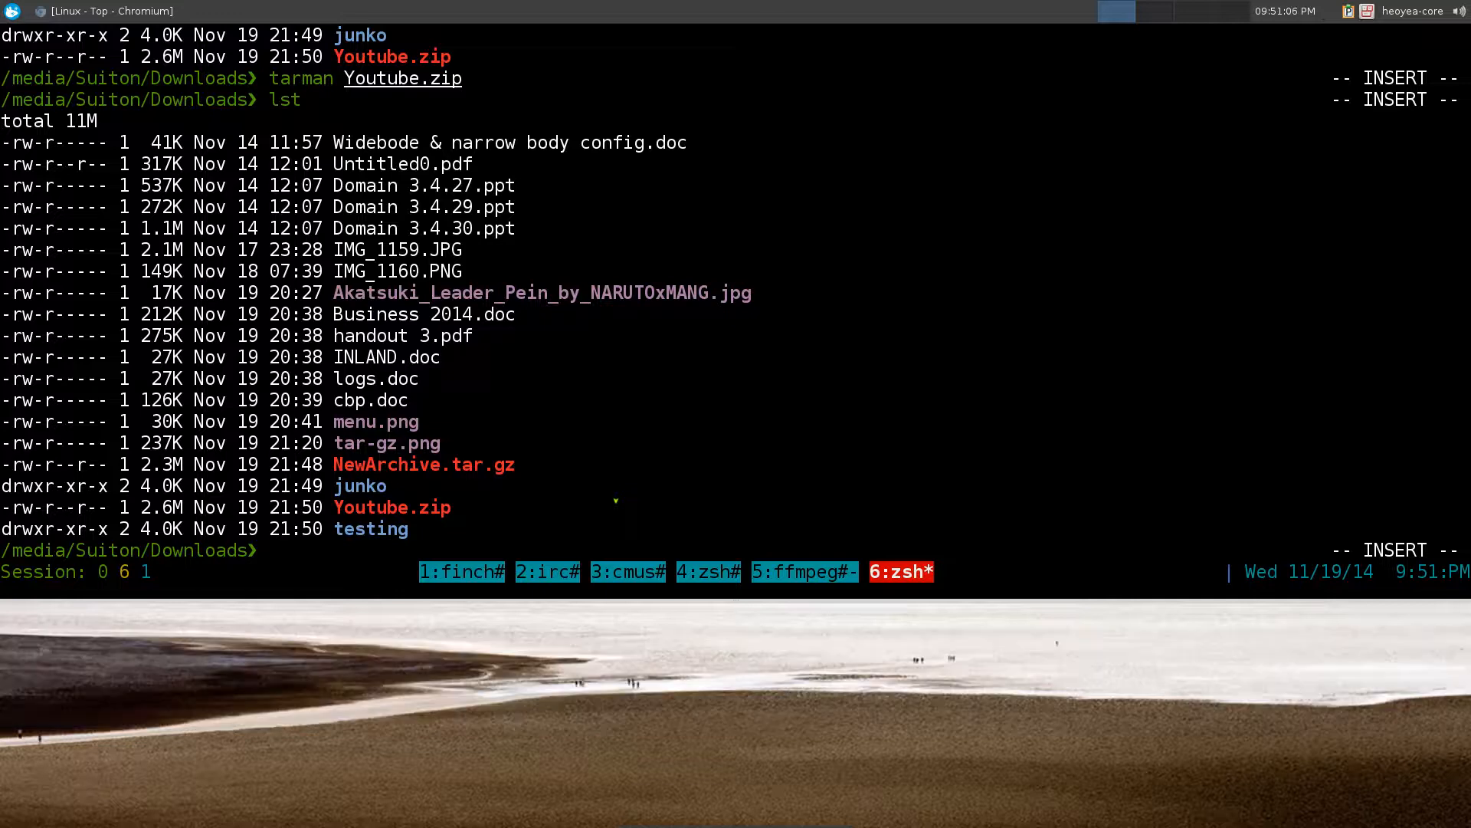
pyautogui.write('ls testing')
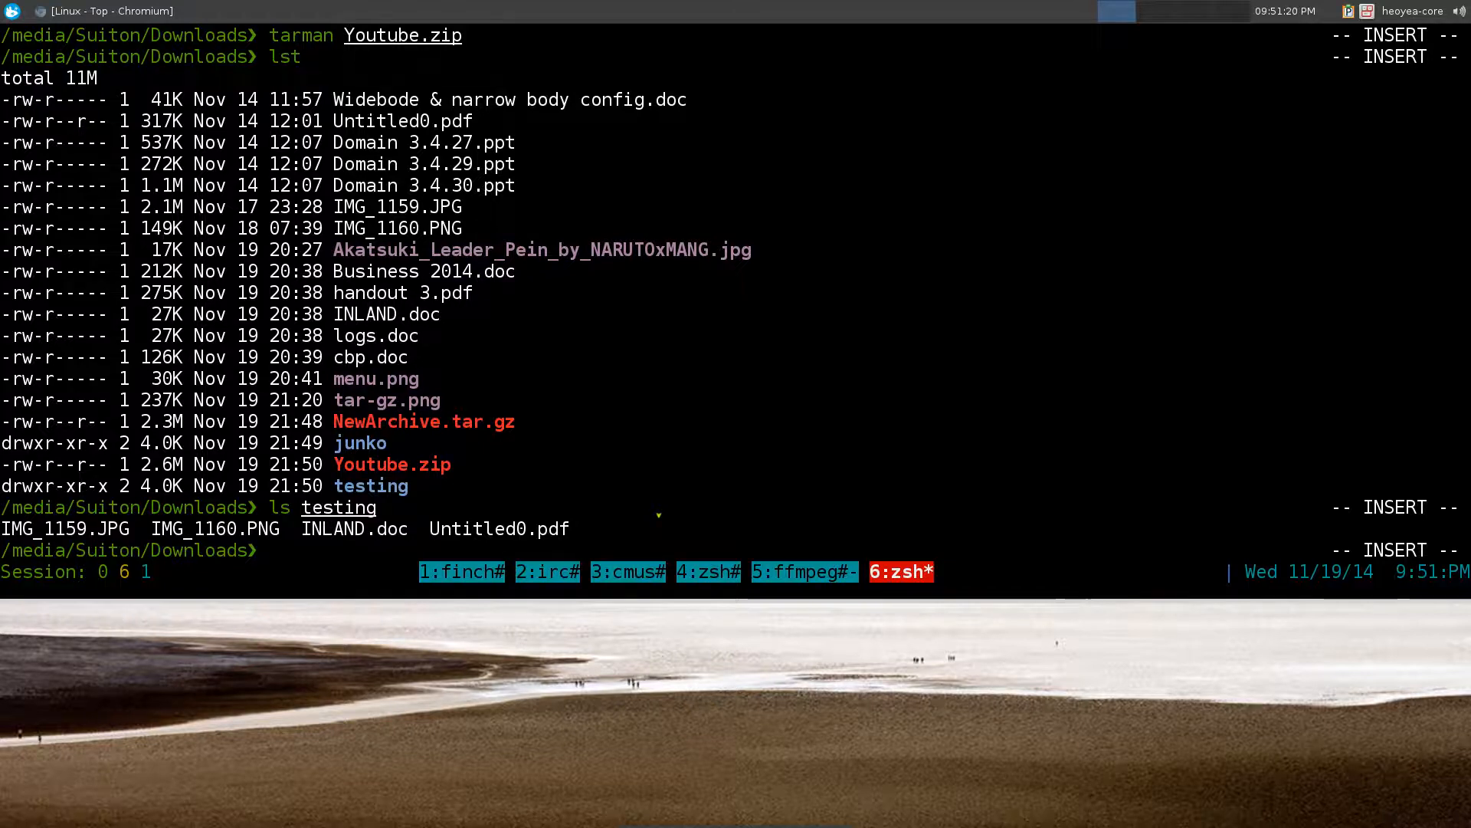
pyautogui.press('ctrl+l')
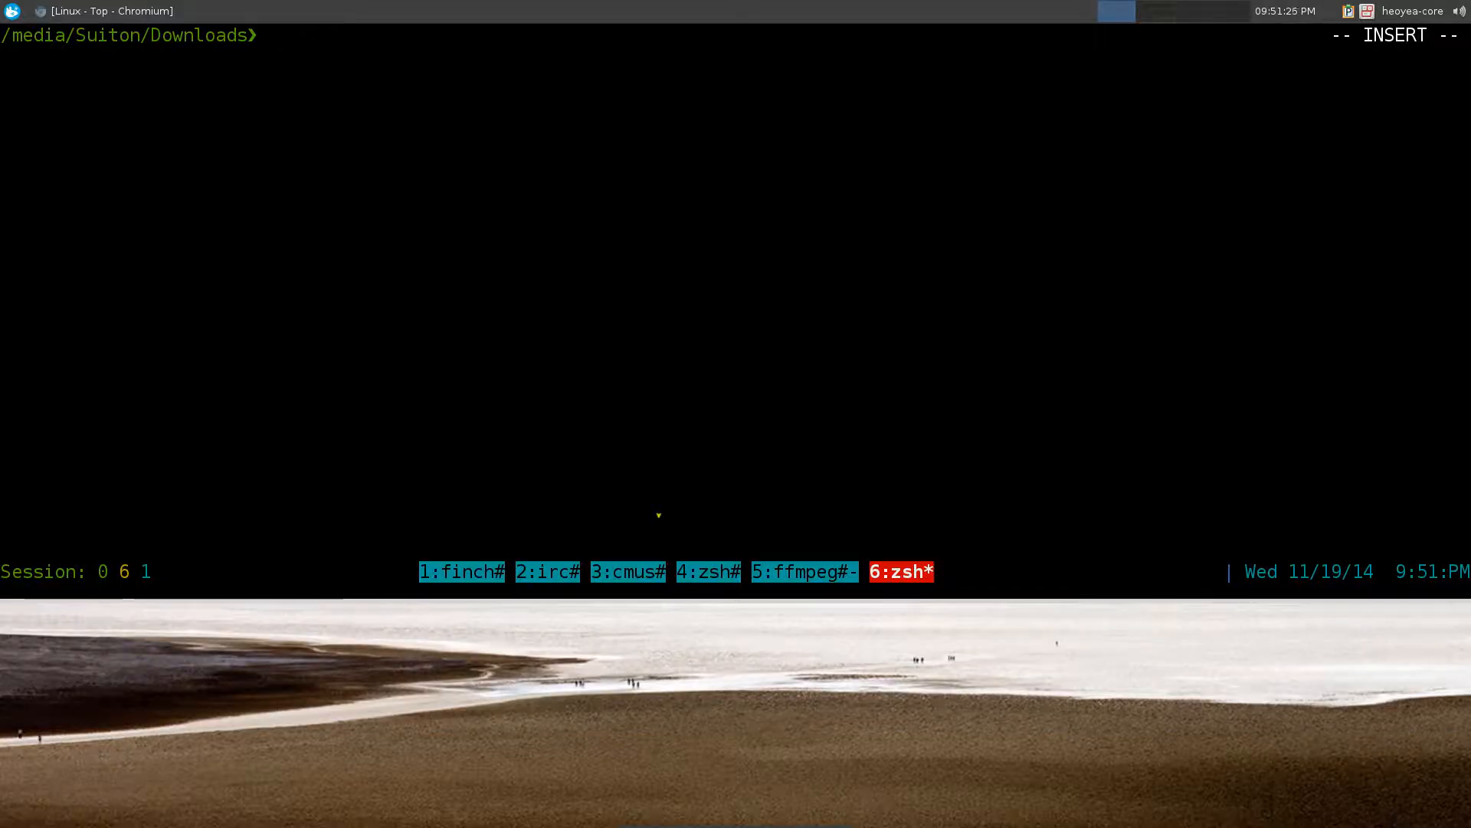
# Launch tarman, open Youtube.zip and move through its entries down to INLAND.doc
pyautogui.write('tarma')
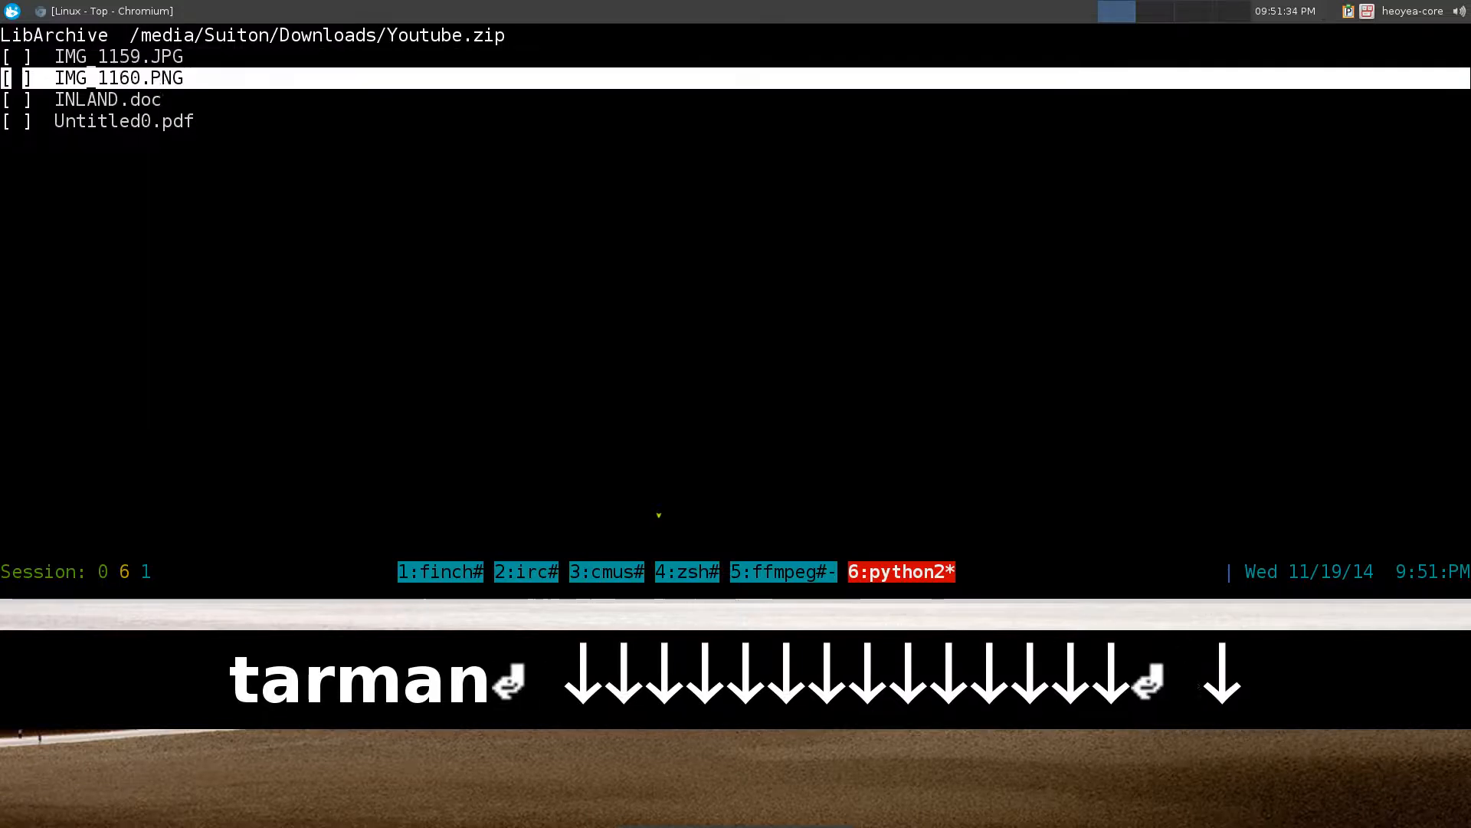
pyautogui.press('Up')
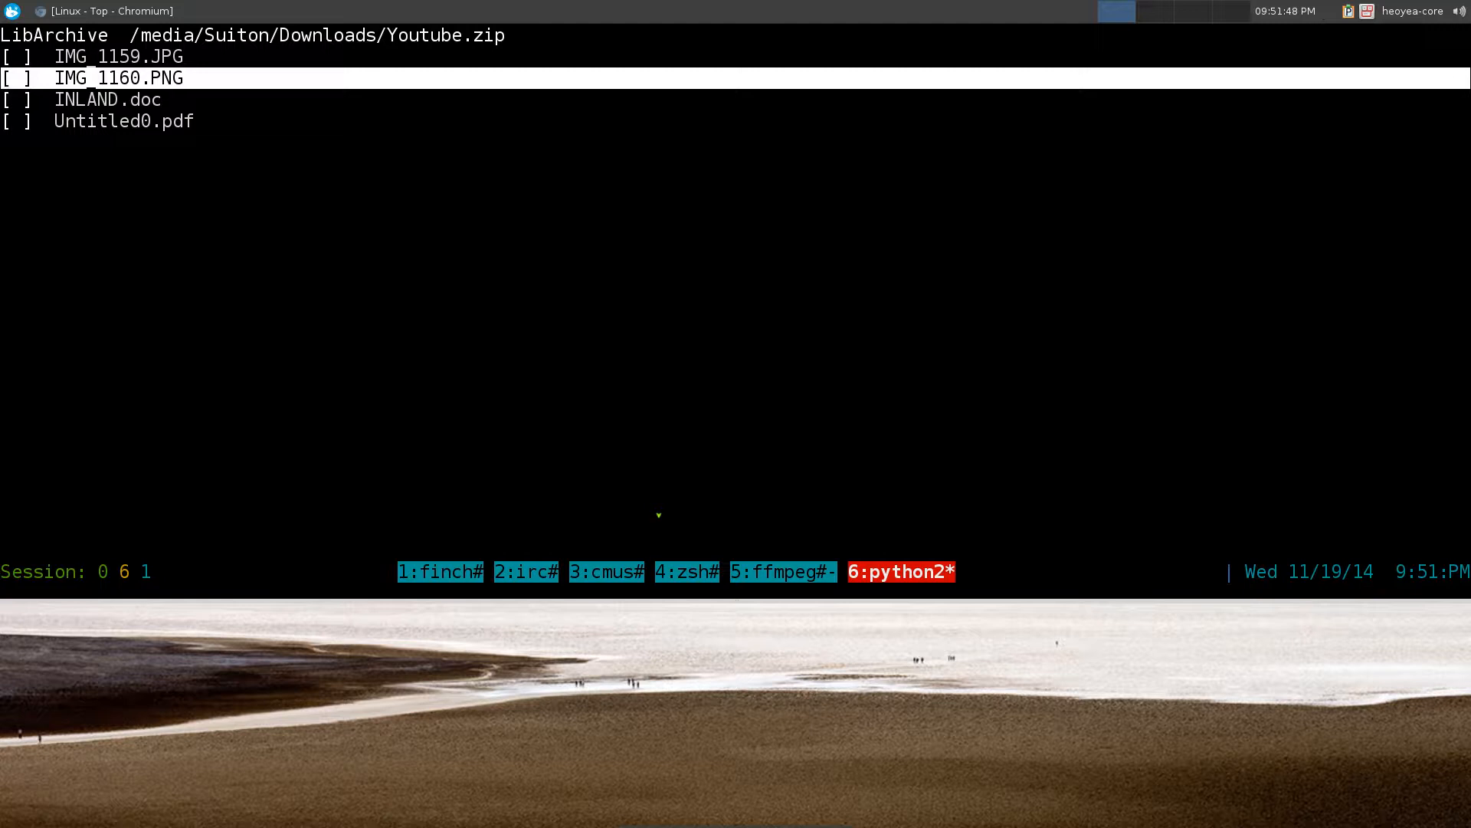
pyautogui.press('h')
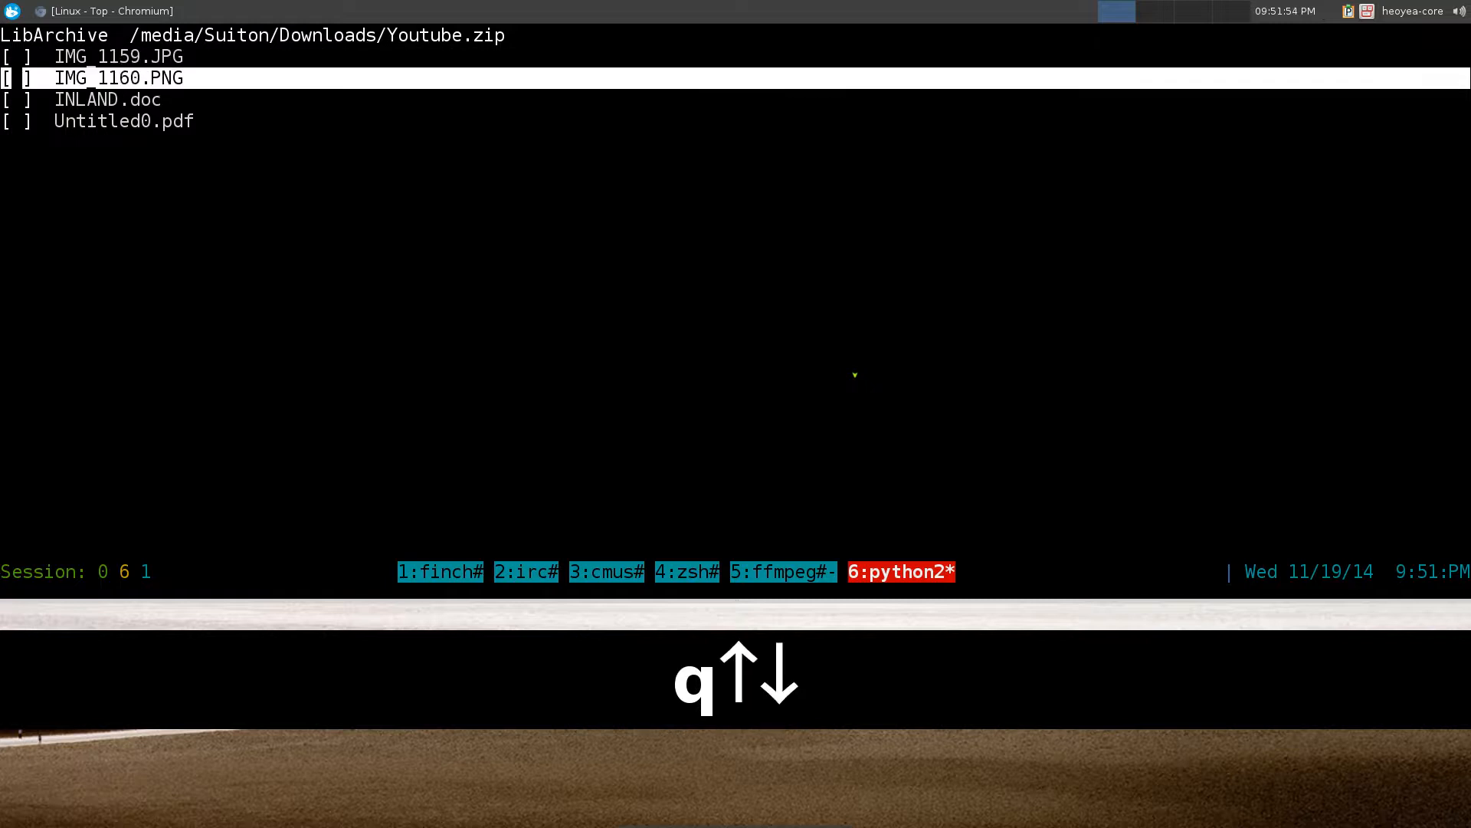
pyautogui.press('Down')
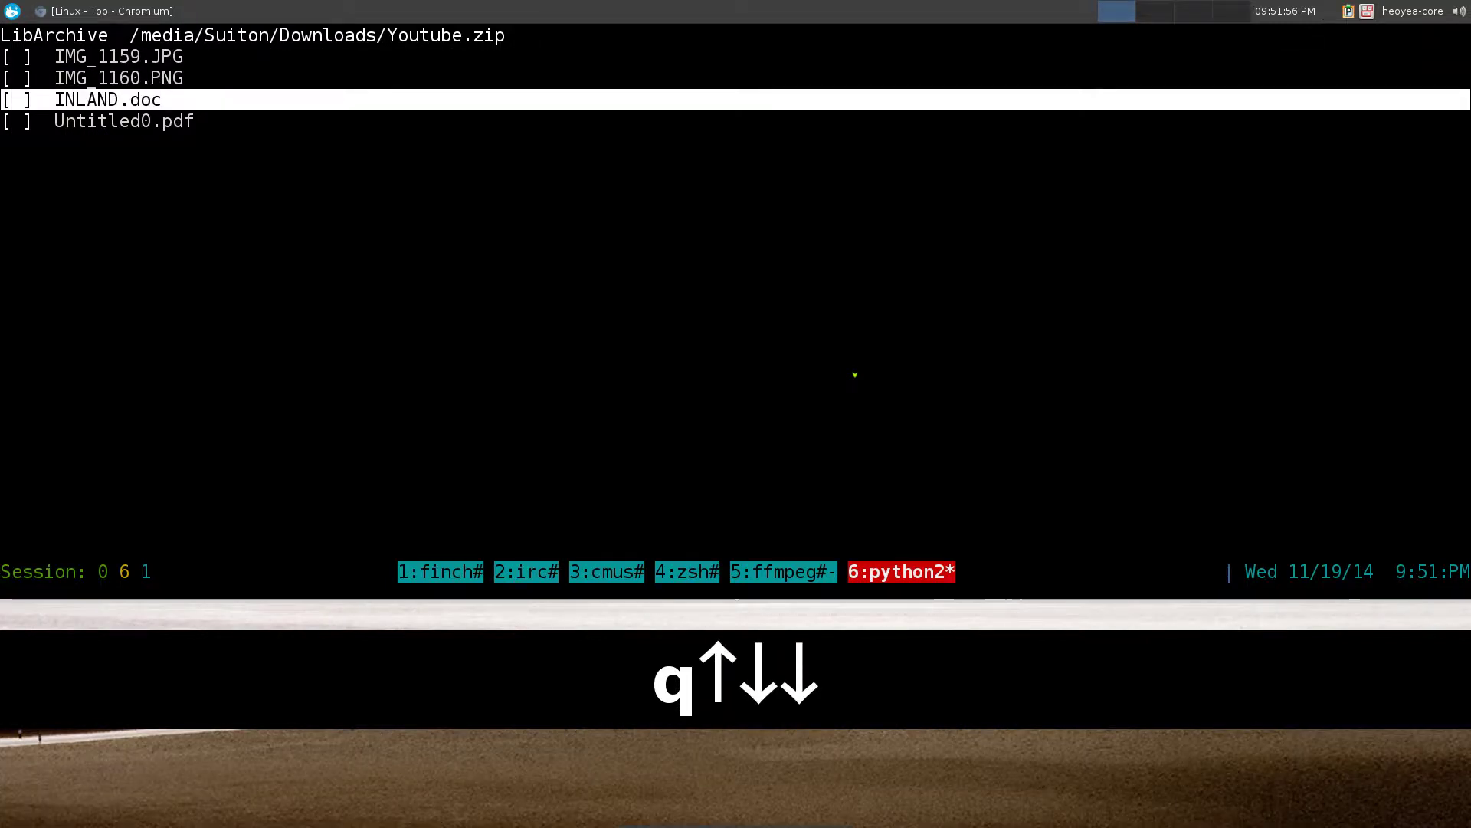